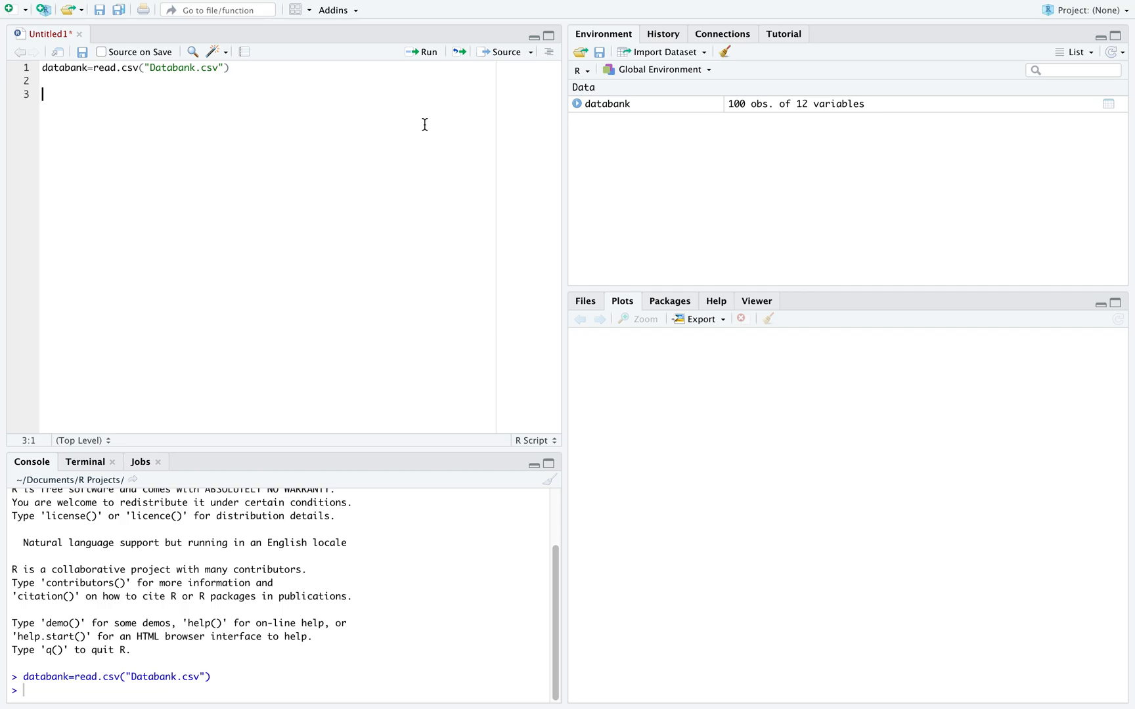
Write hist(databank$IQ) in the script, picking the IQ column from autocomplete.
type("h")
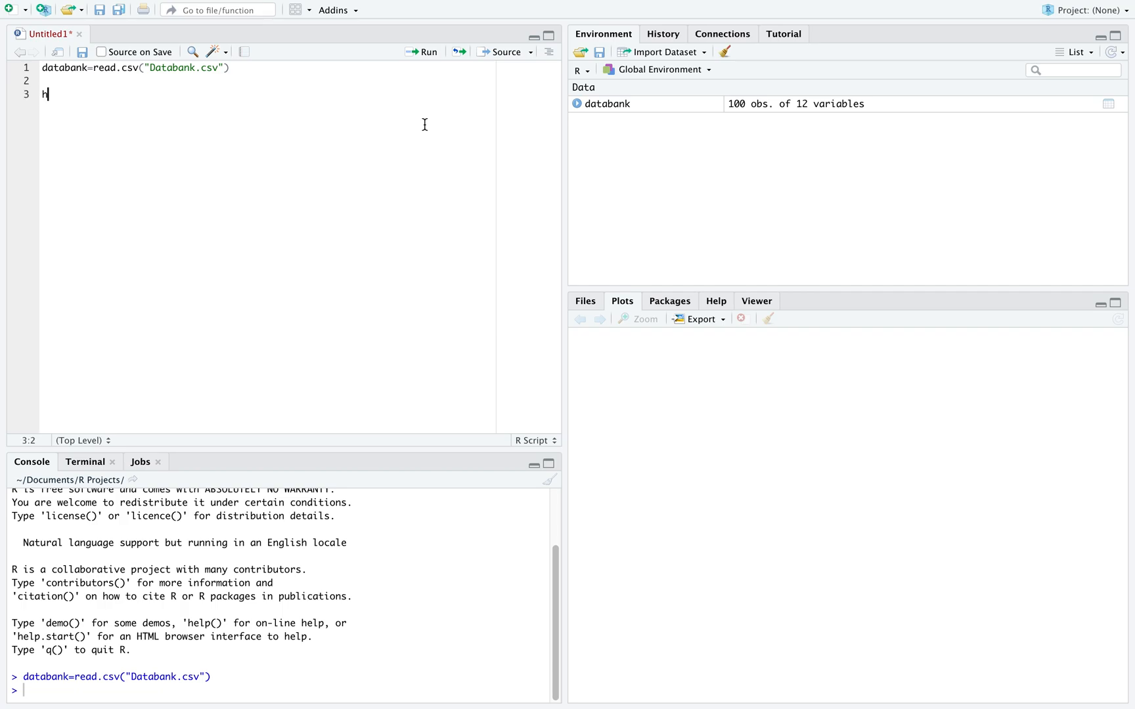
type("ist(")
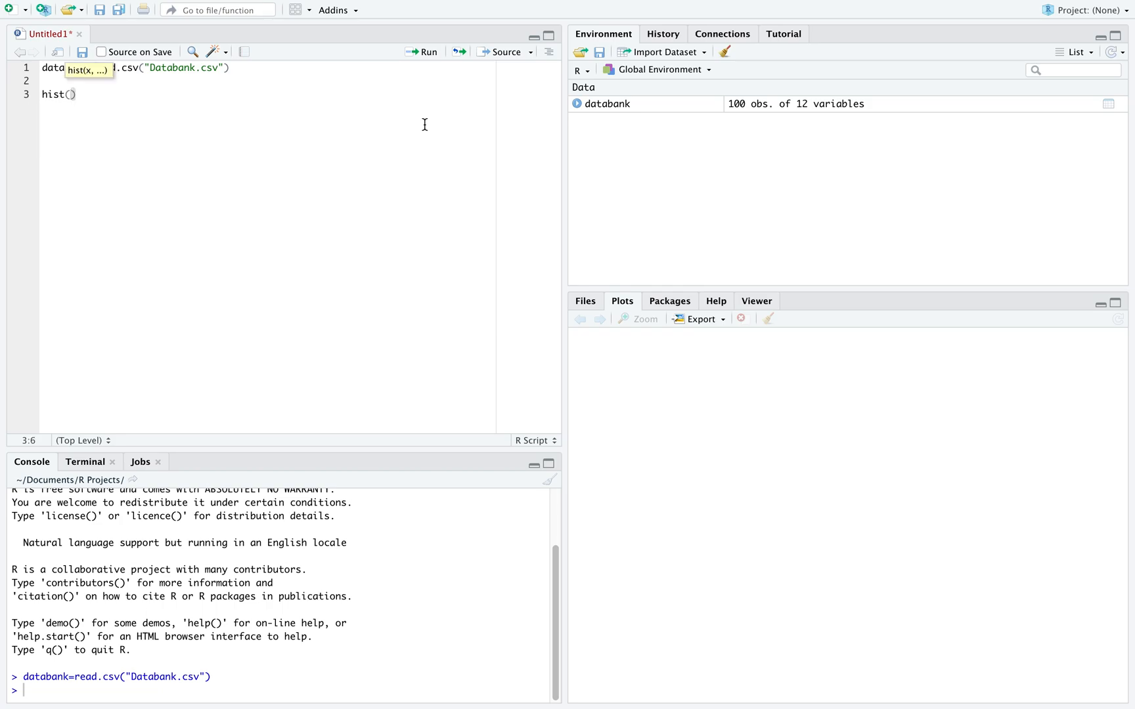
type("databank")
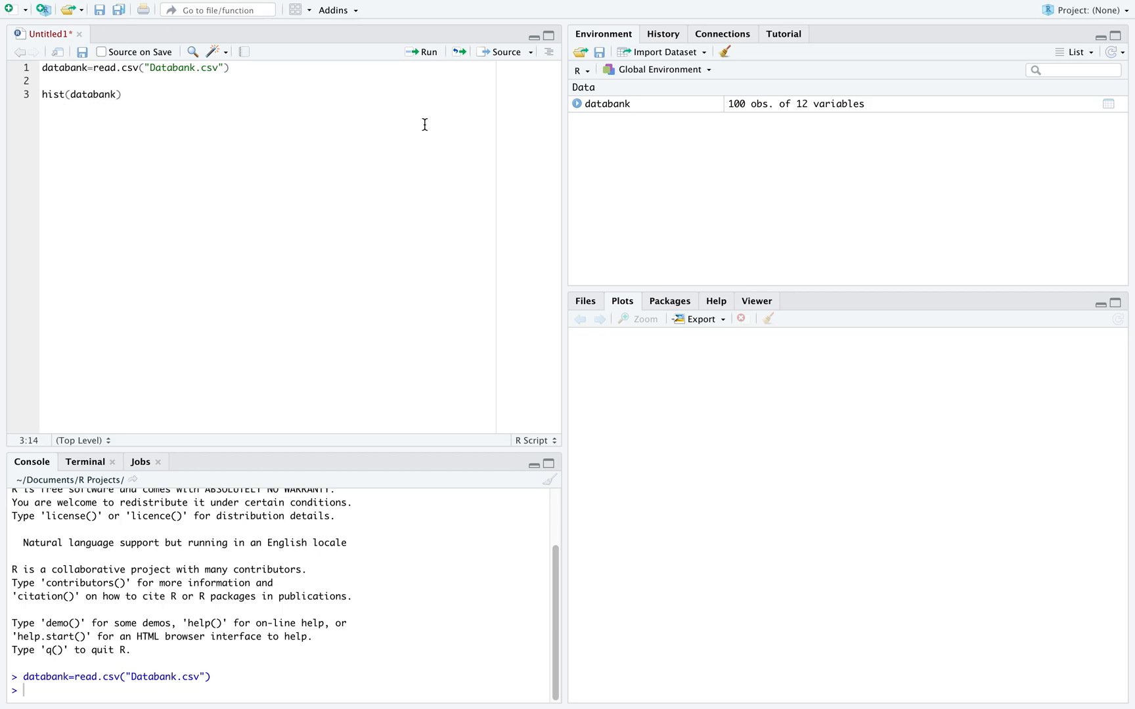
type("$")
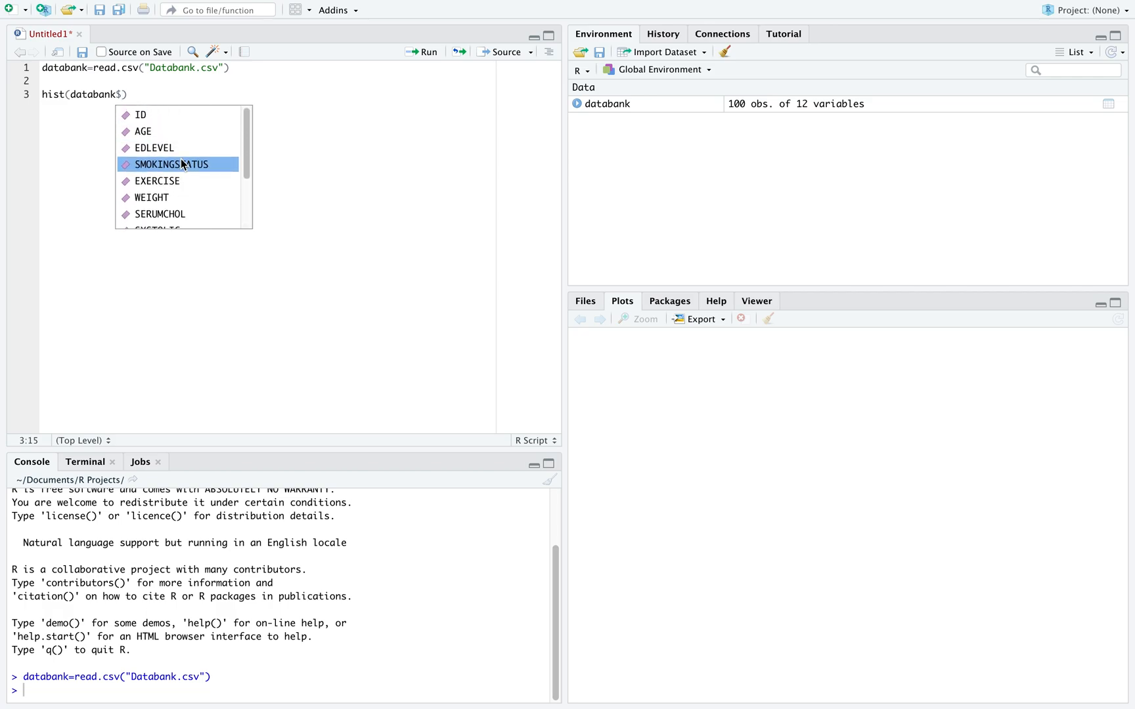
scroll("down", 3)
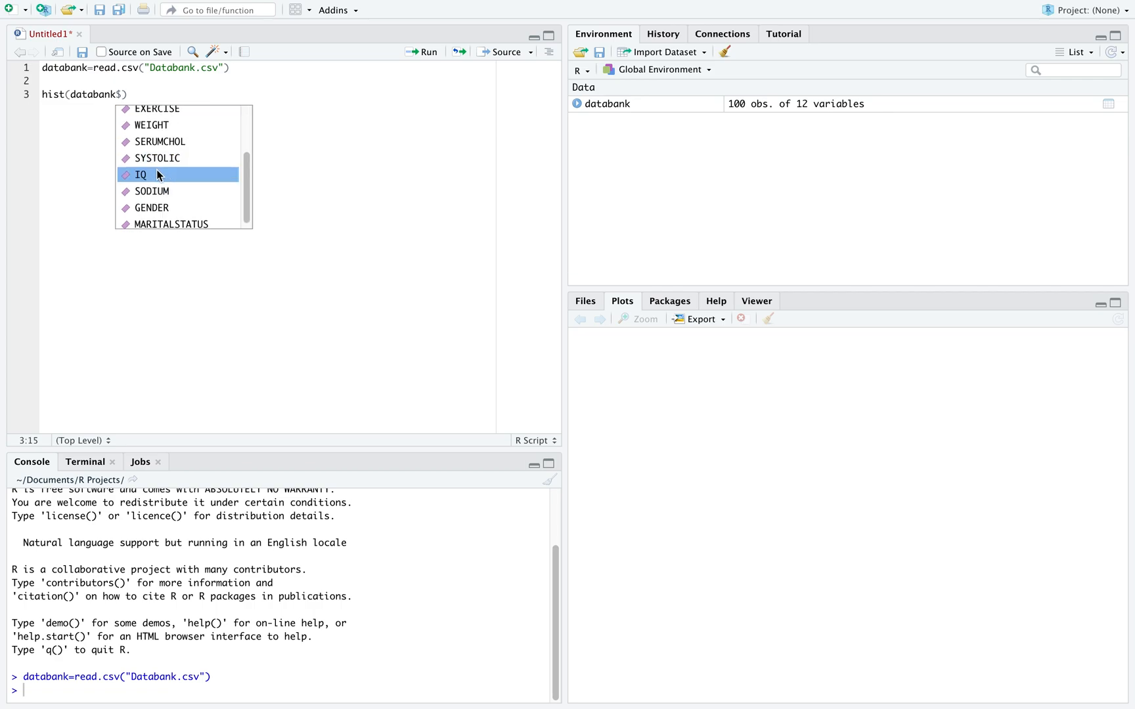
left_click(140, 175)
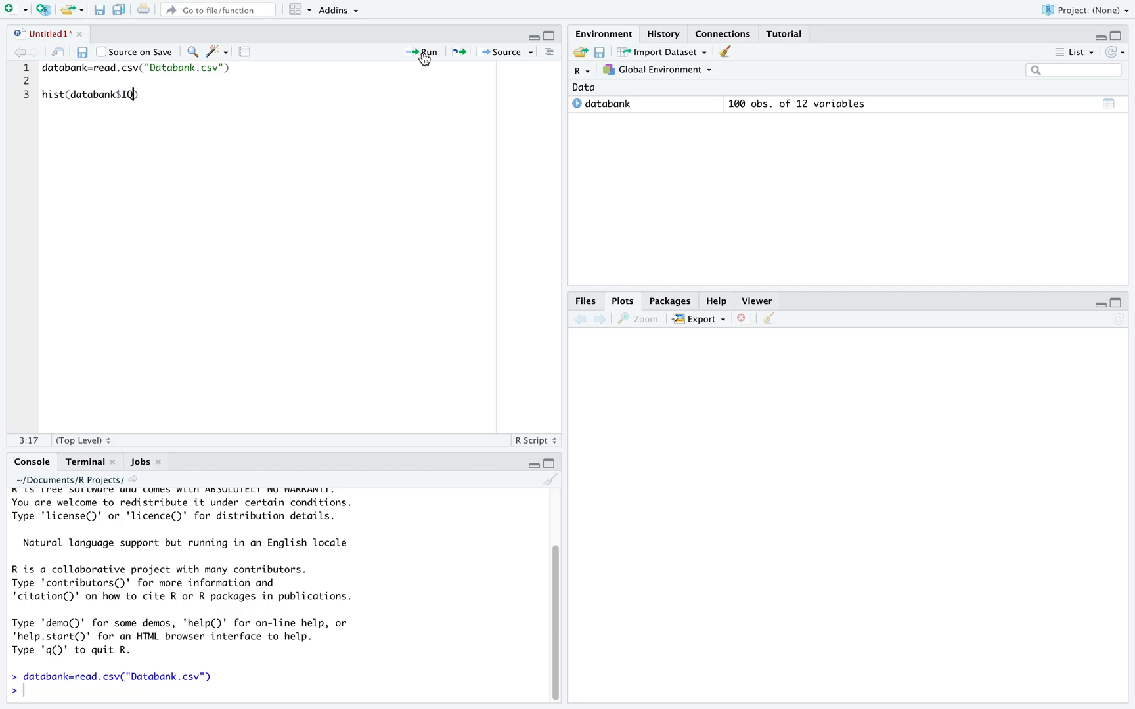
Run the hist(databank$IQ) line to draw the default grey histogram.
left_click(425, 51)
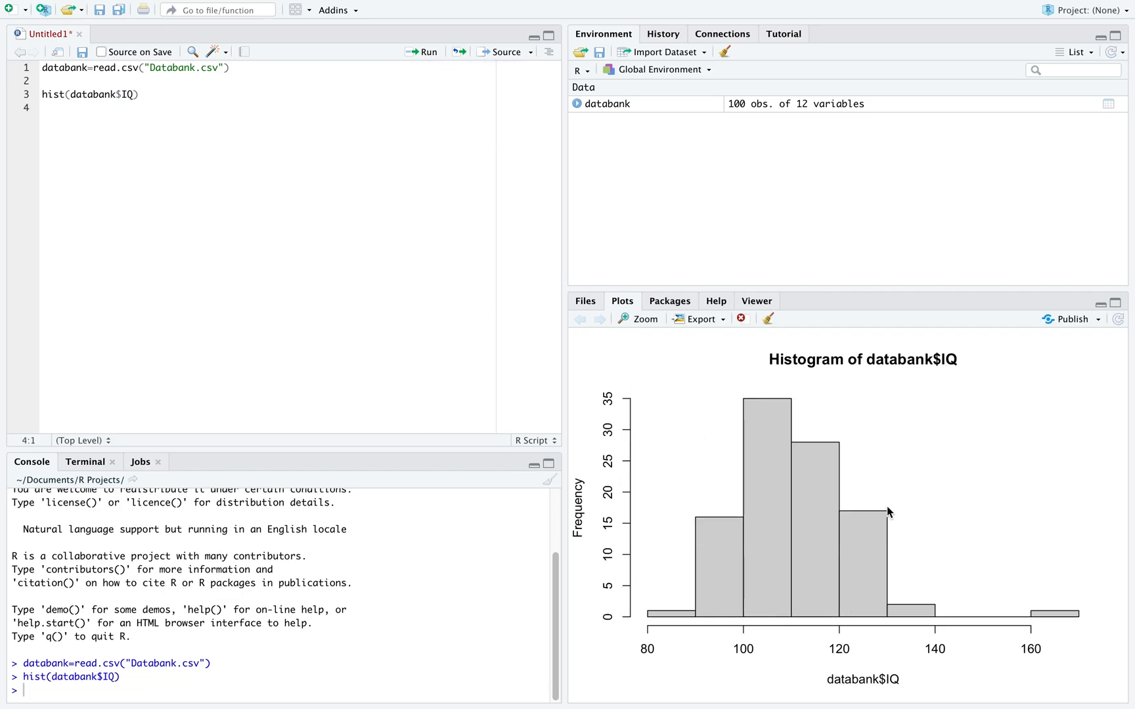
mouse_move(837, 571)
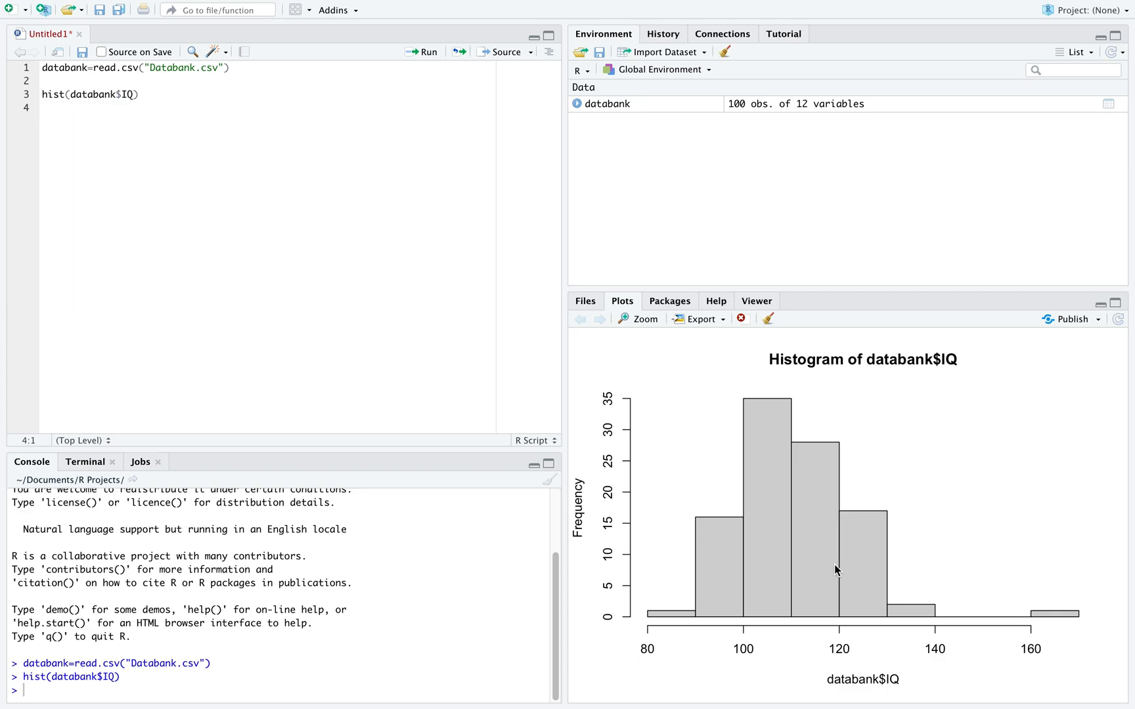
mouse_move(837, 383)
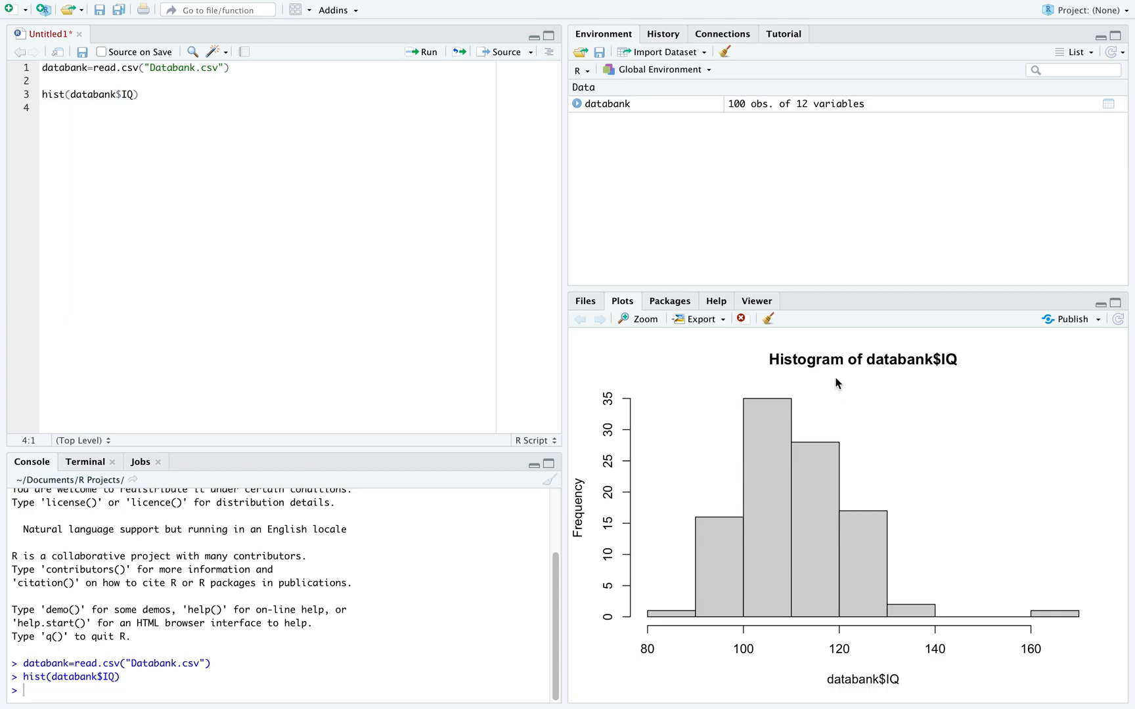
mouse_move(972, 361)
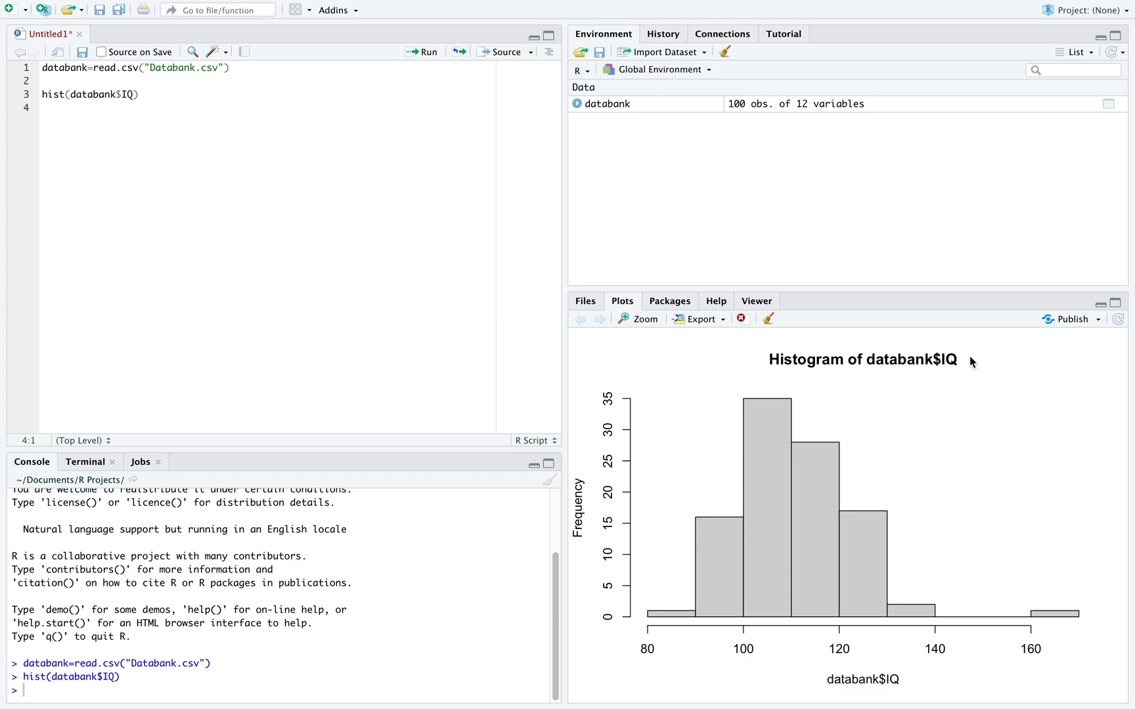
Add main="Histogram of IQ" inside the hist() call after databank$IQ.
left_click(129, 94)
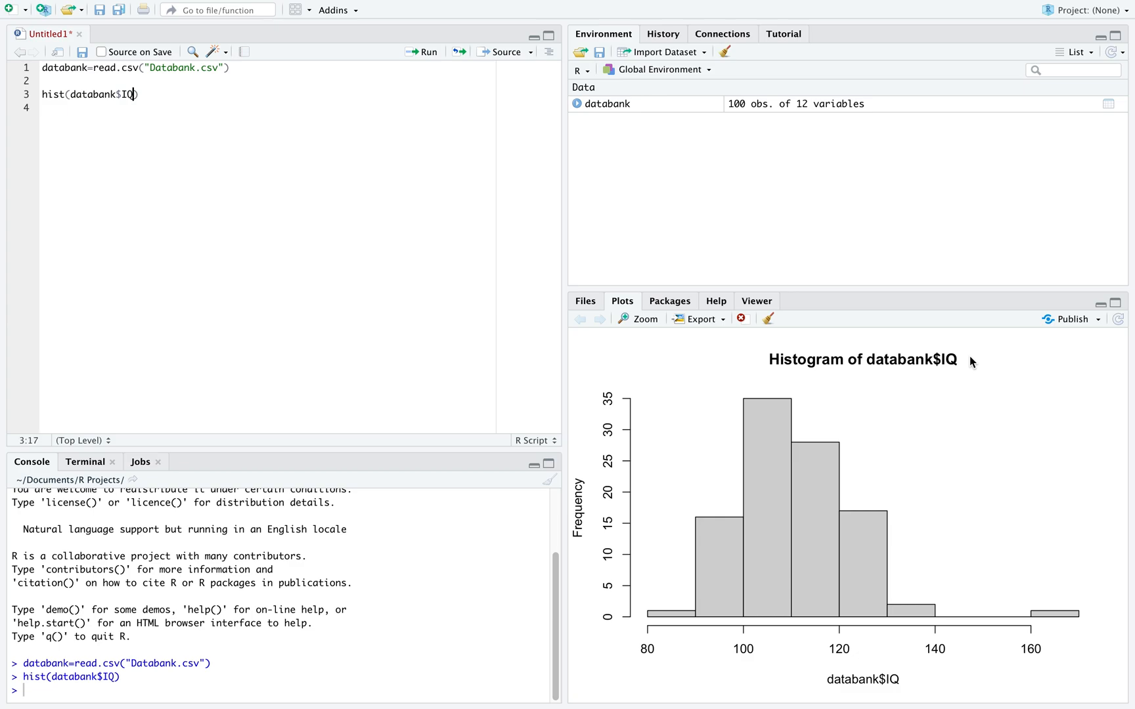
type(",")
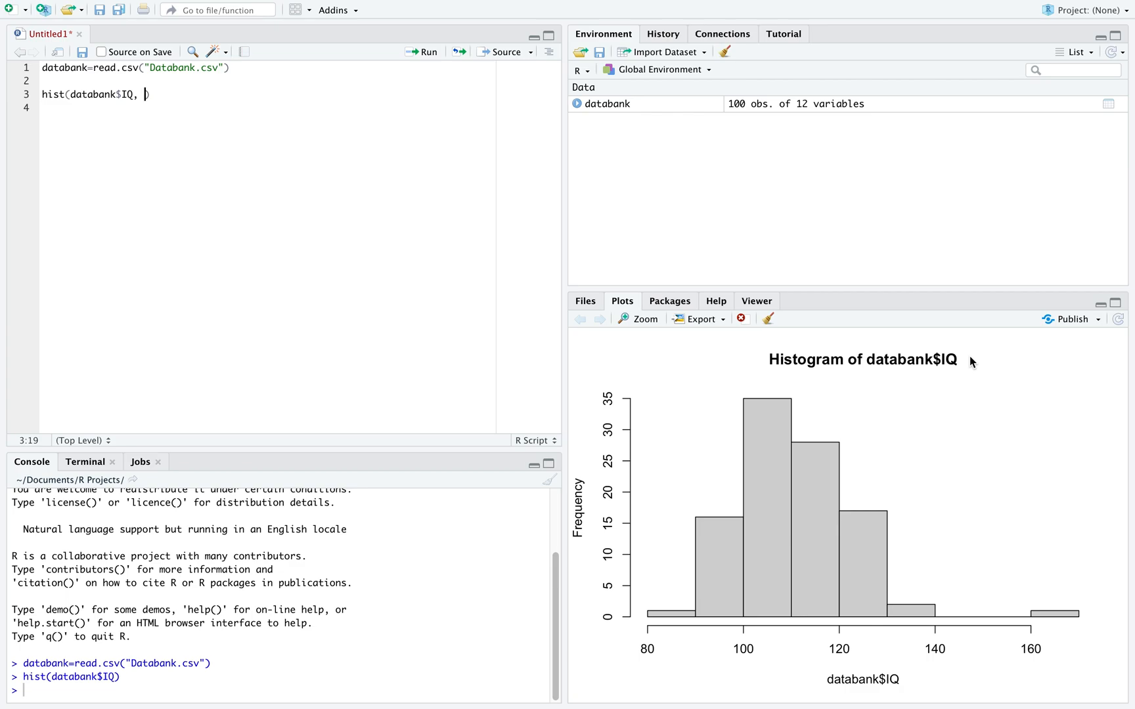
type("main=\"")
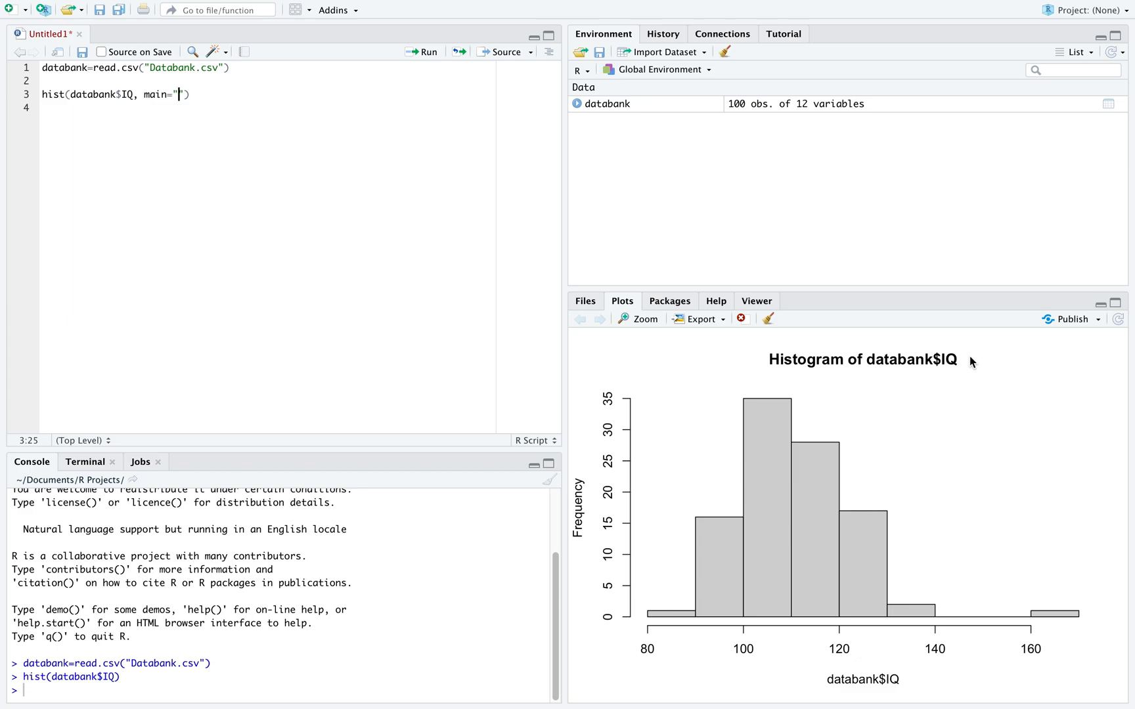
type("His")
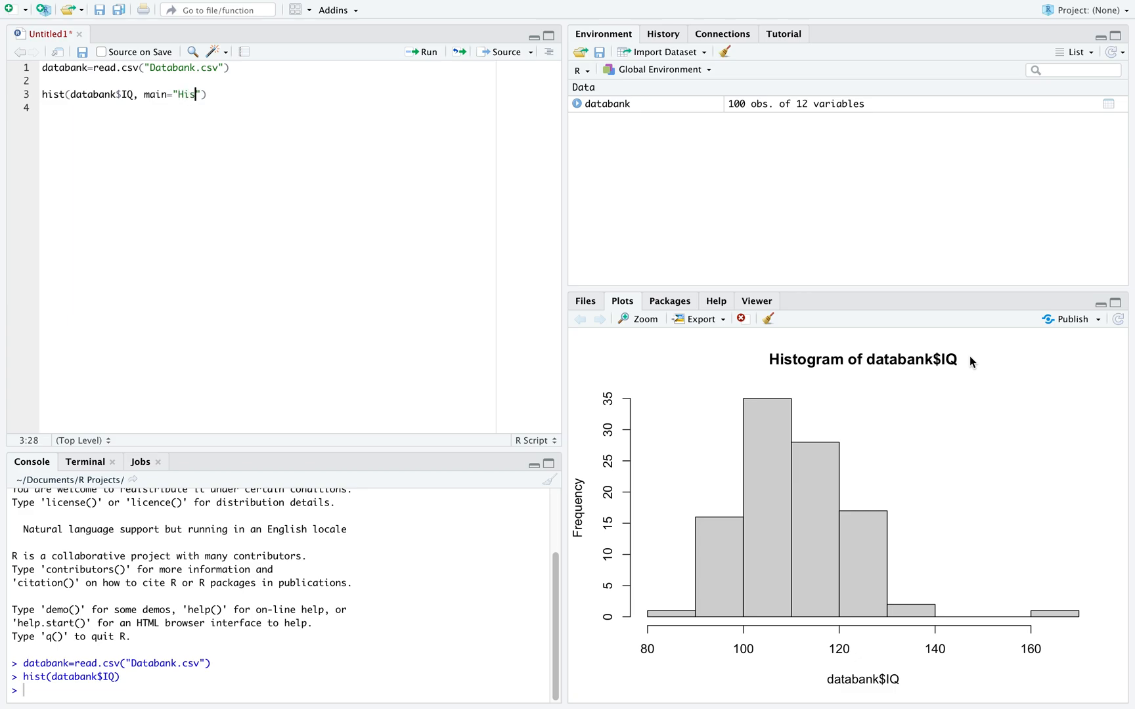
type("togram of IQ")
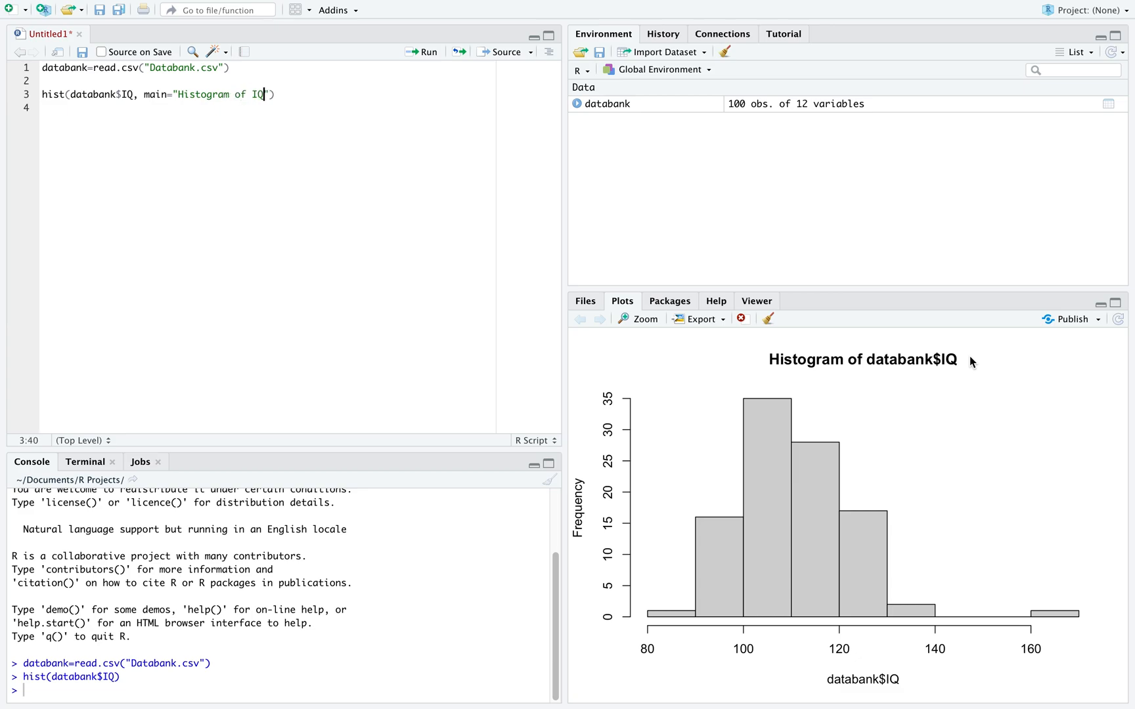
mouse_move(776, 260)
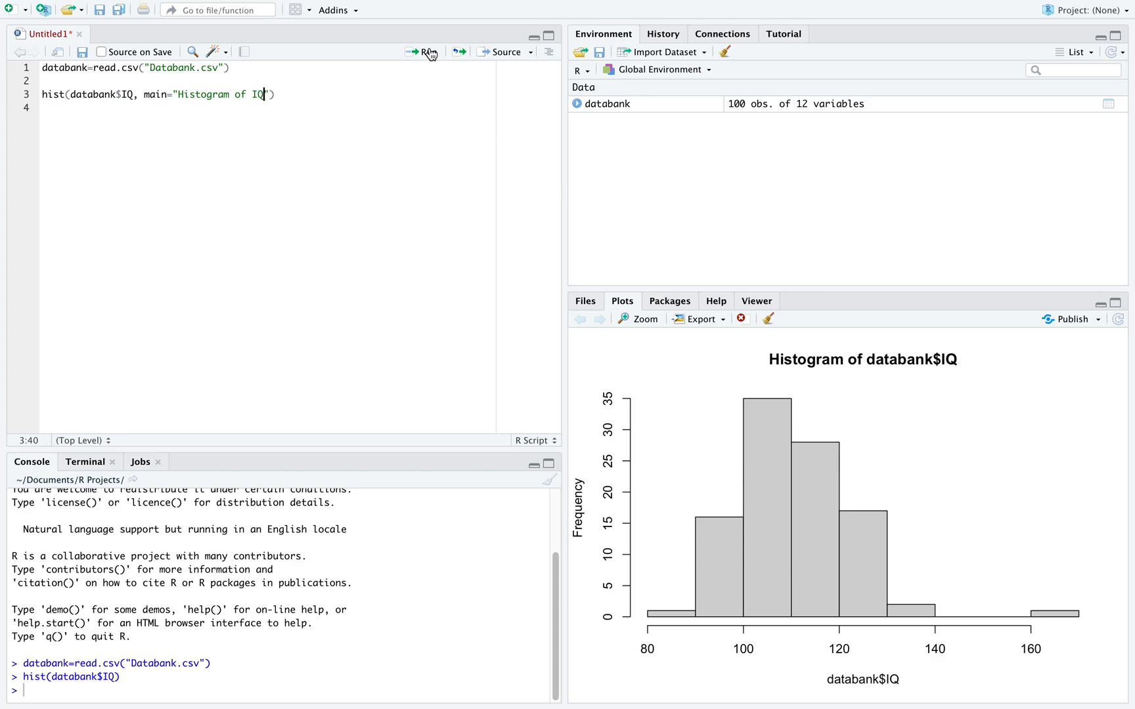
Rerun the hist line so the plot is titled "Histogram of IQ".
left_click(425, 51)
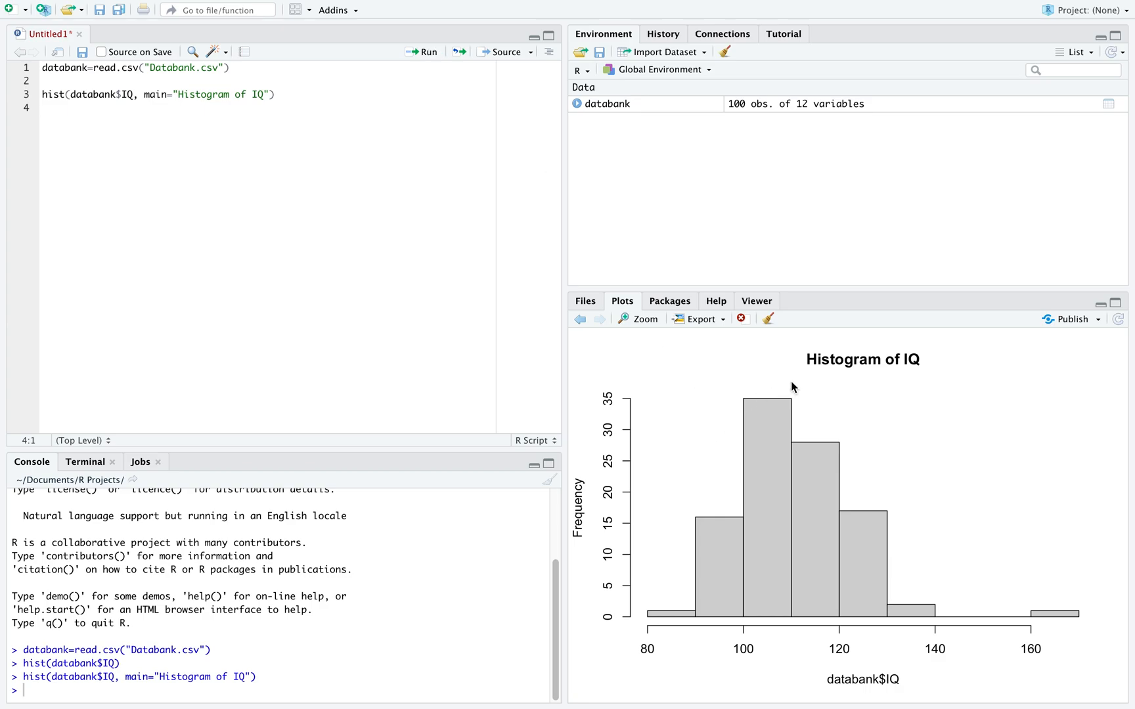
mouse_move(946, 345)
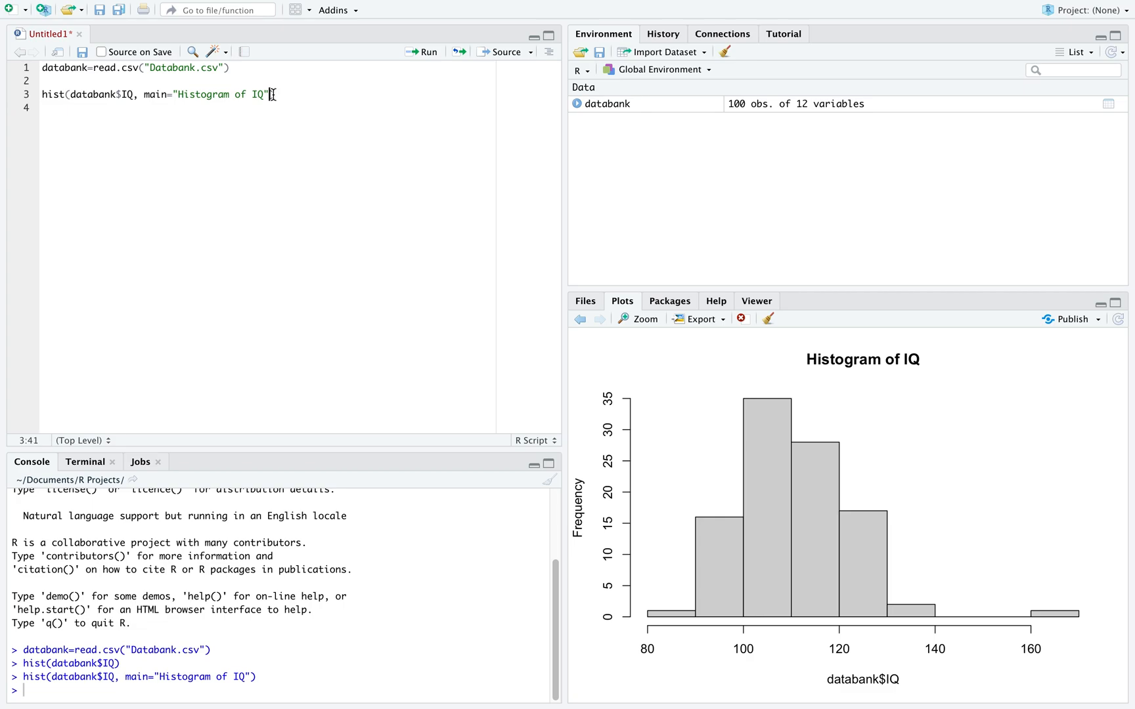
mouse_move(810, 674)
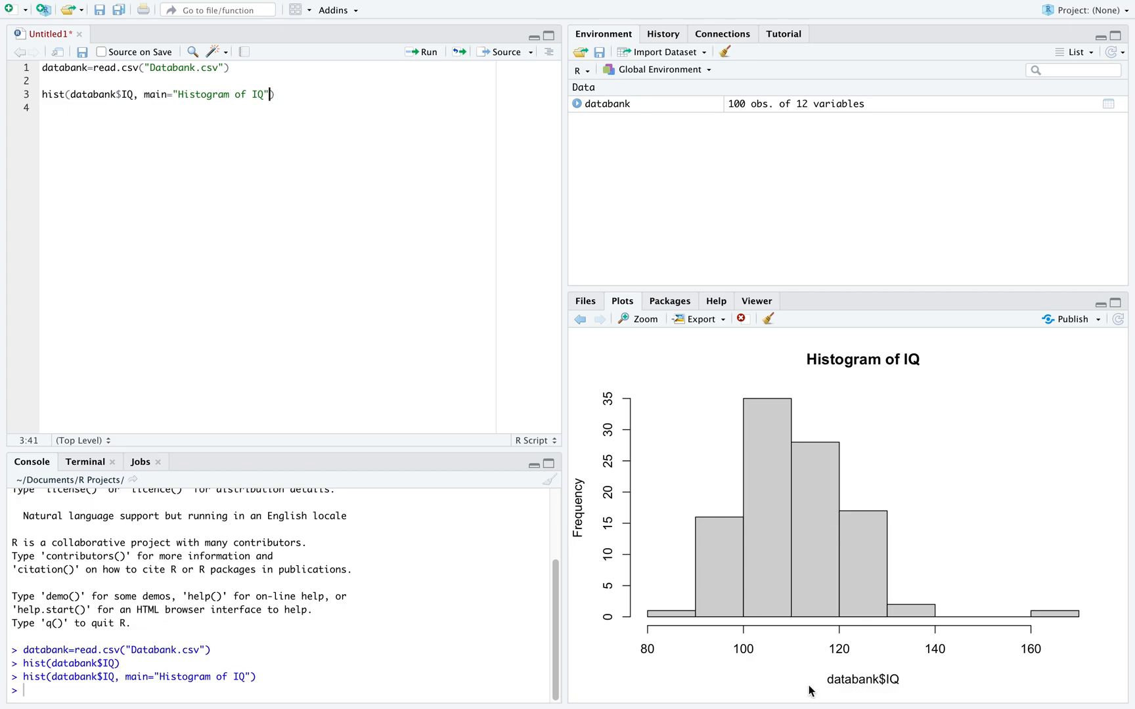
mouse_move(935, 532)
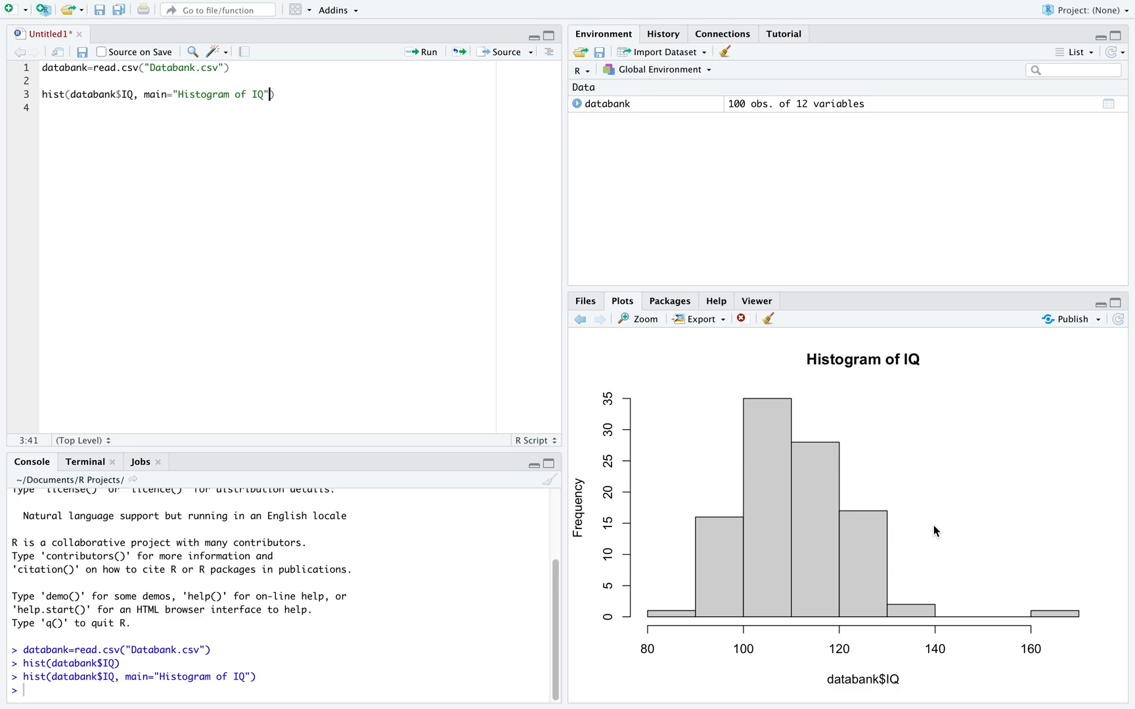
Add xlab="IQ of Individual" to hist() and redraw the plot.
type(",")
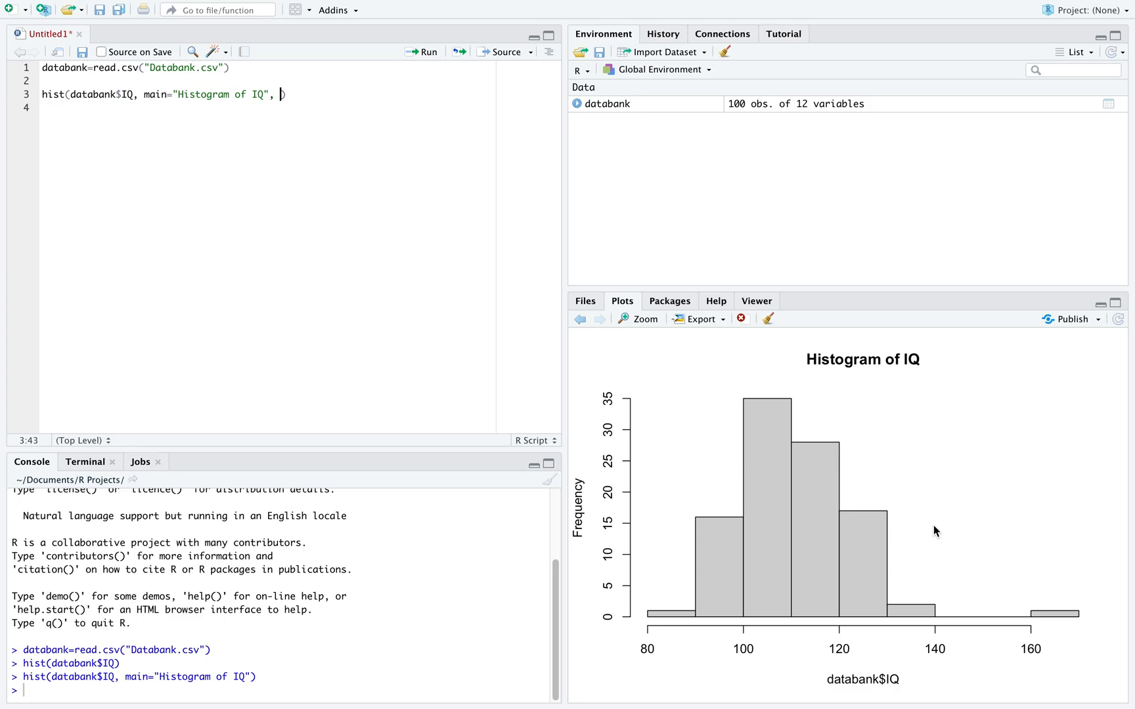
type("xlab=")
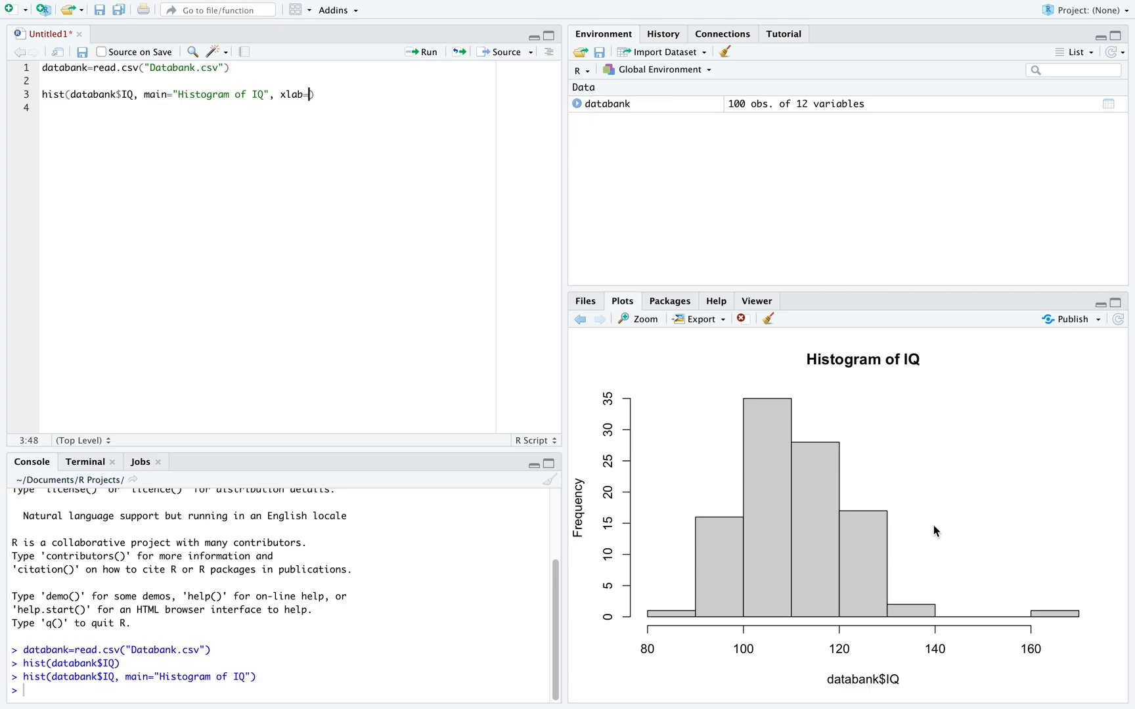
type("\"")
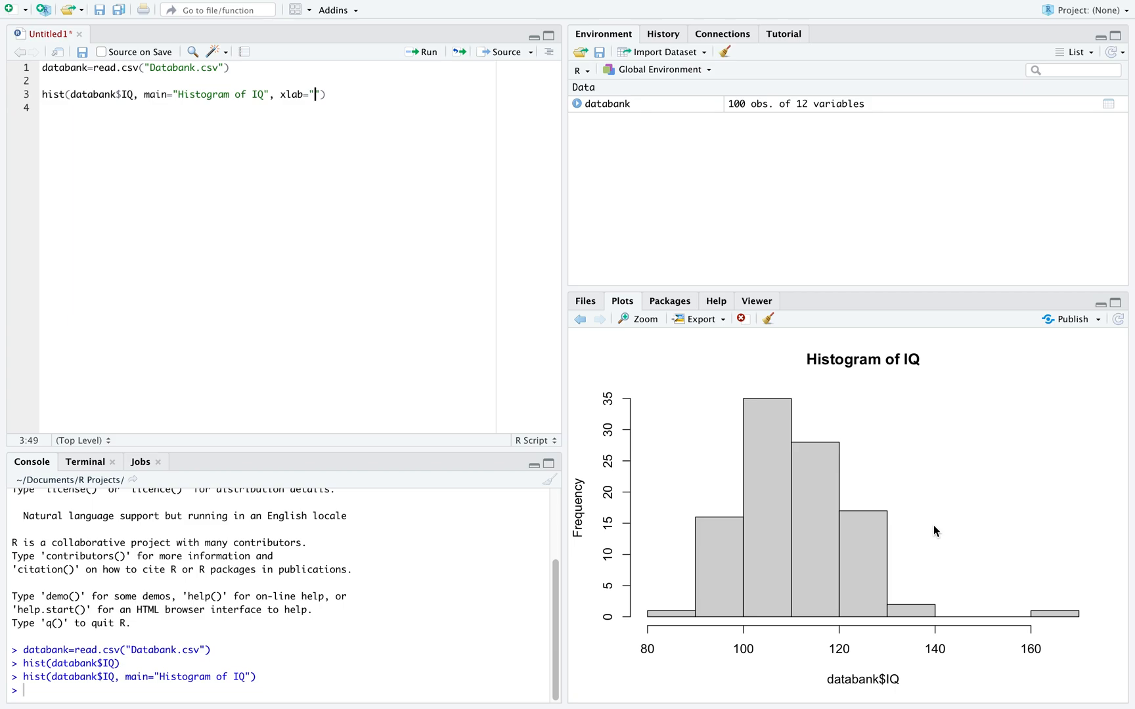
type("IQ of Indivi")
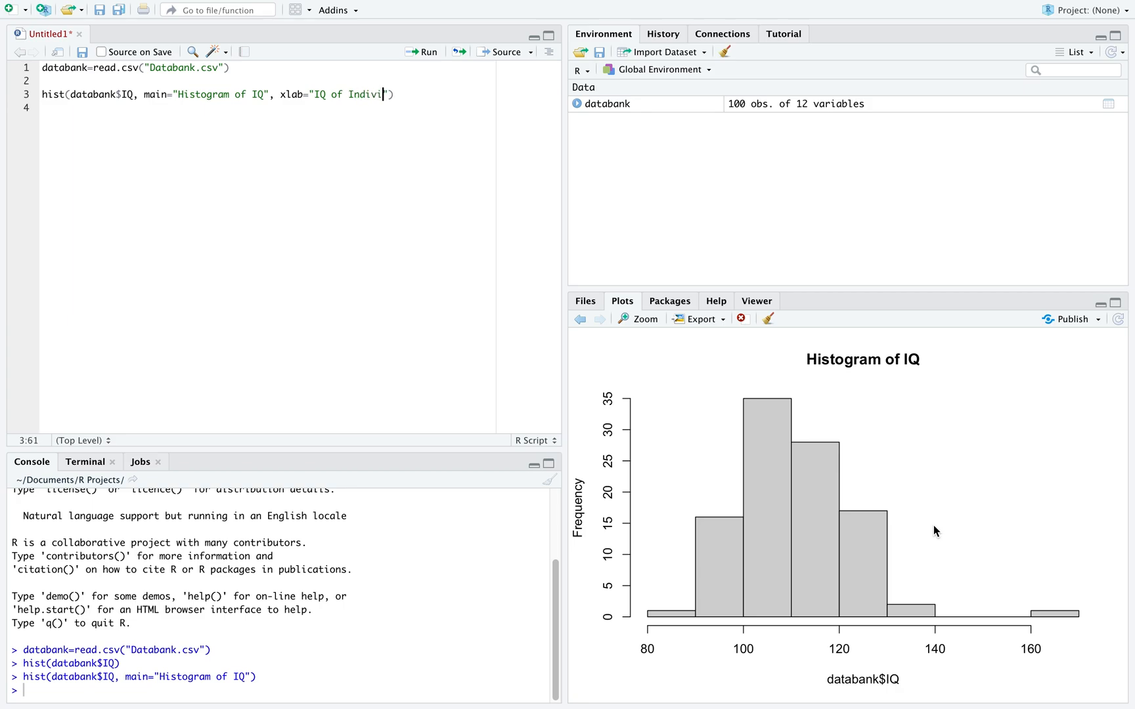
type("dual")
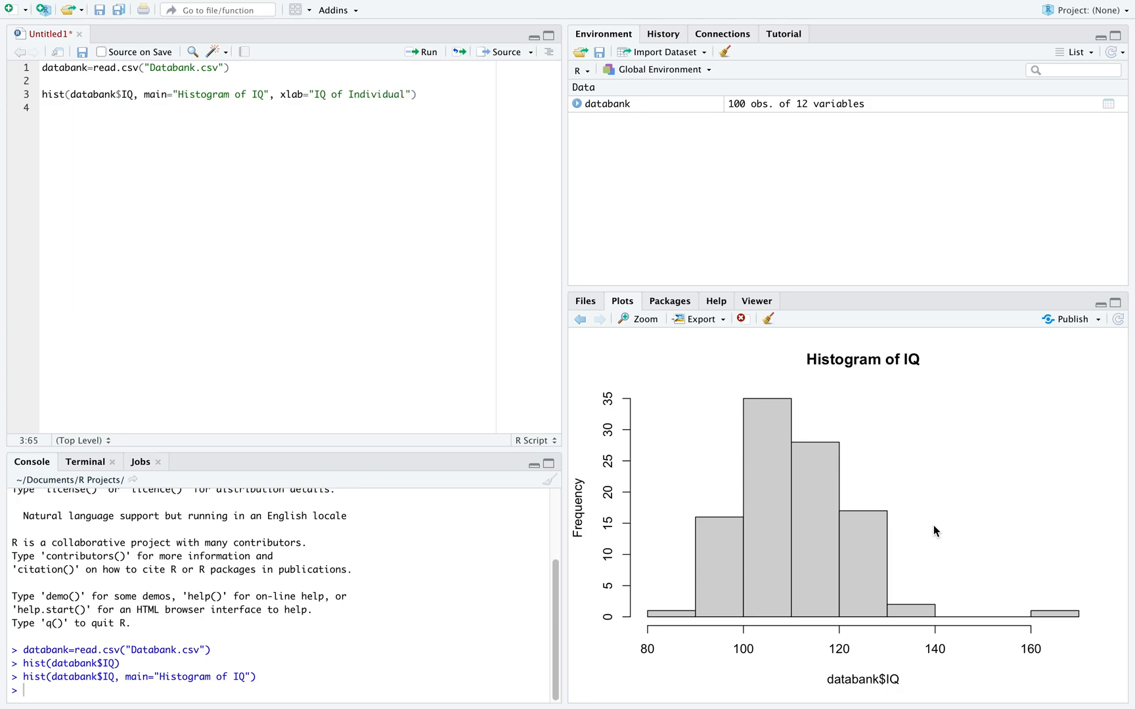
mouse_move(424, 54)
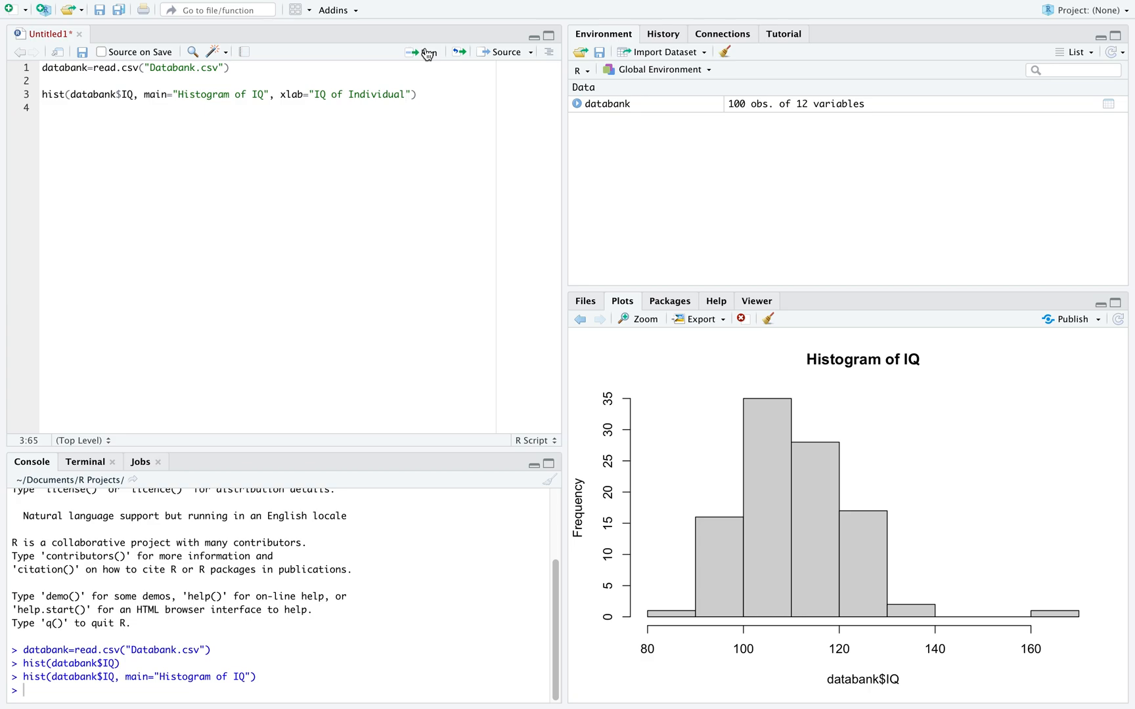
left_click(413, 51)
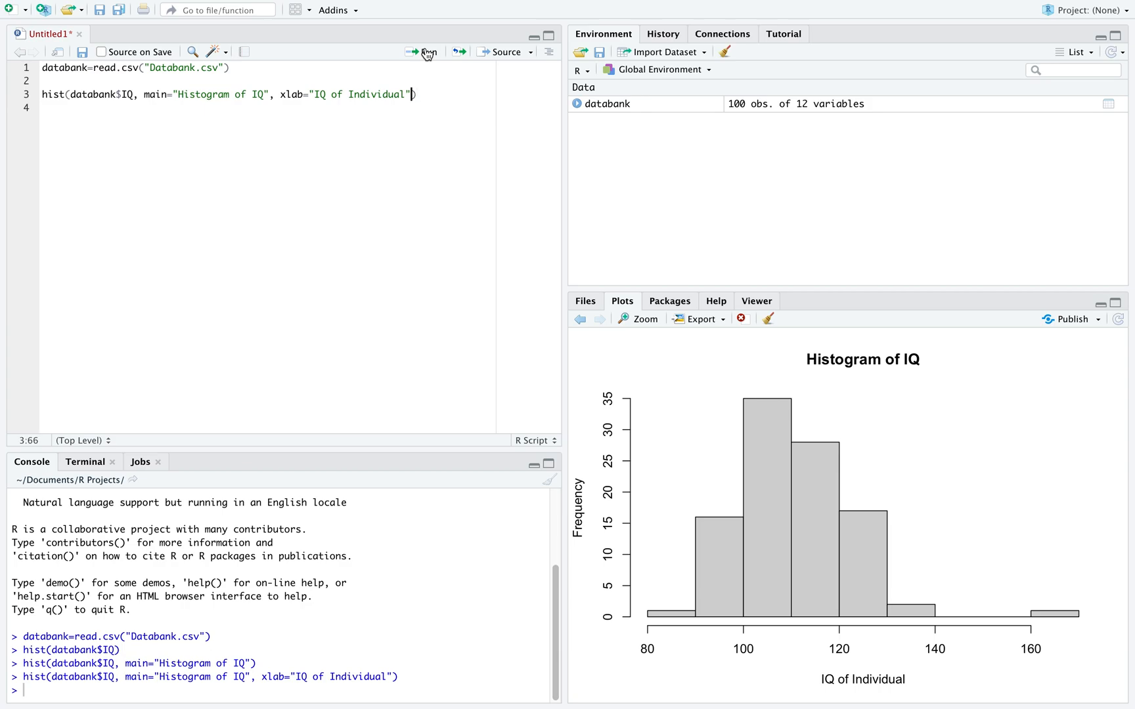
Add ylab="Number of People" to hist() and redraw the plot.
type(",")
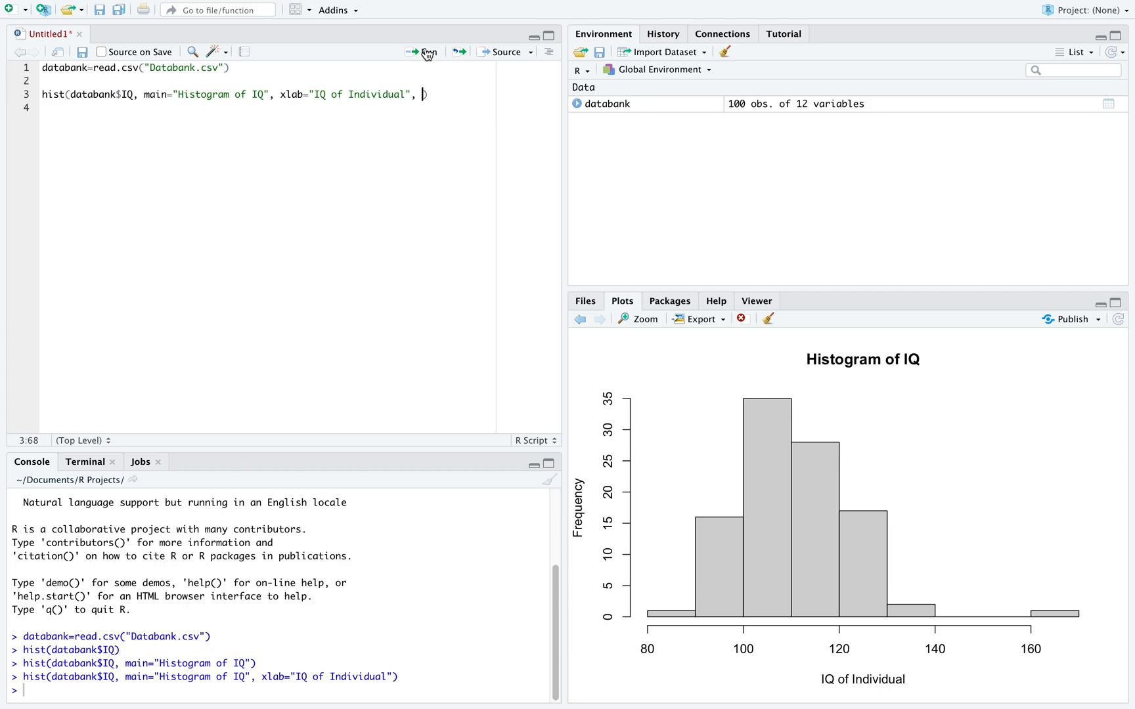
type("yla")
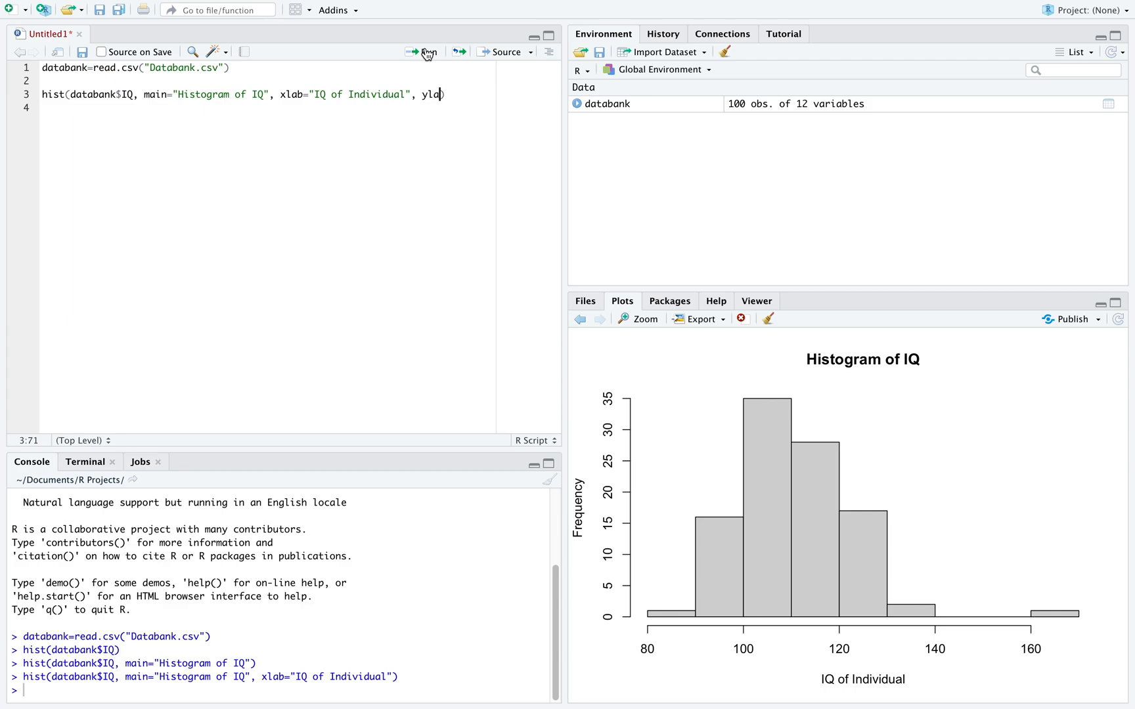
type("=\"\")")
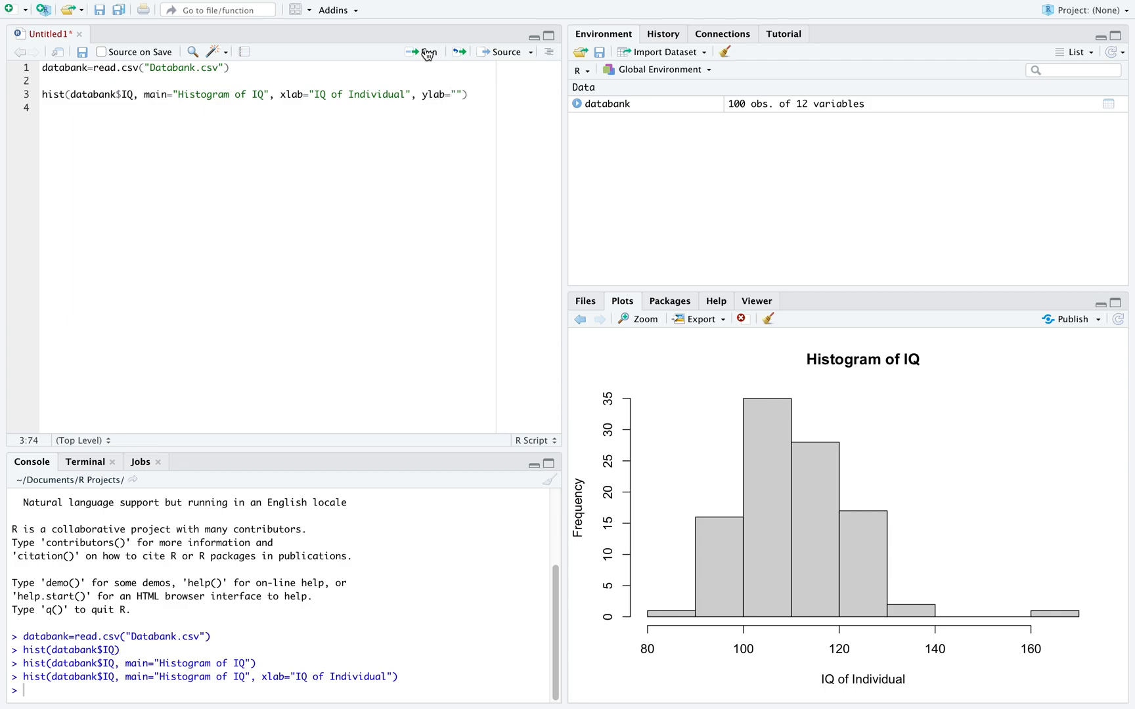
type("Number")
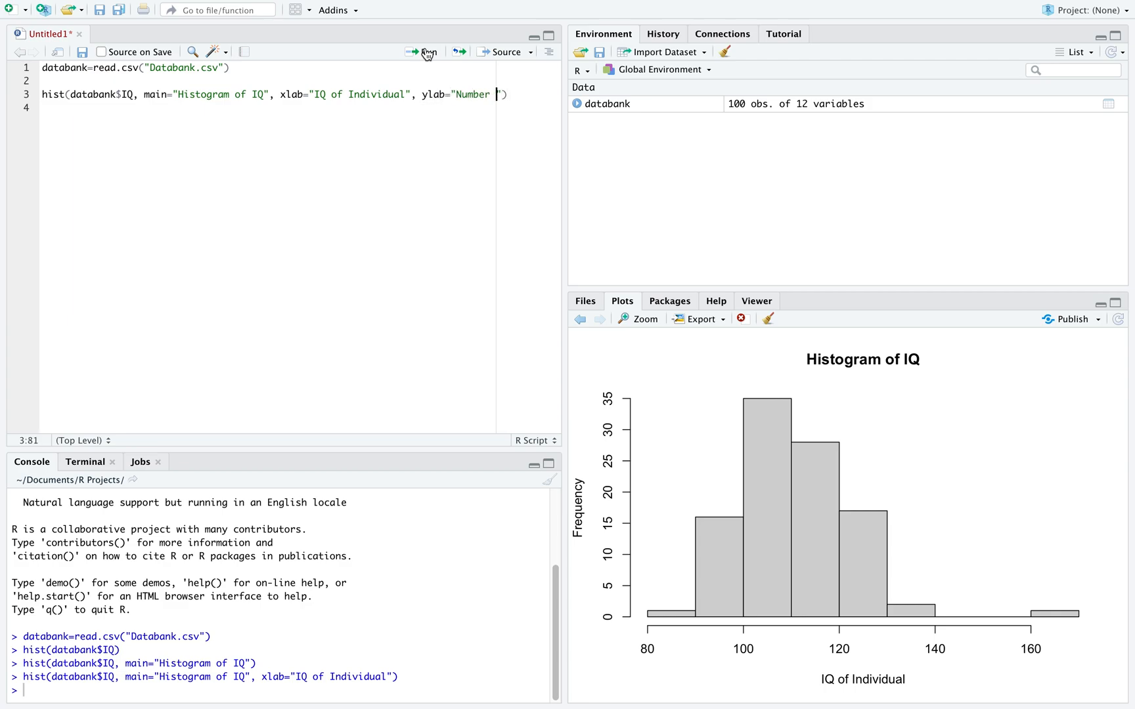
type("of People\")")
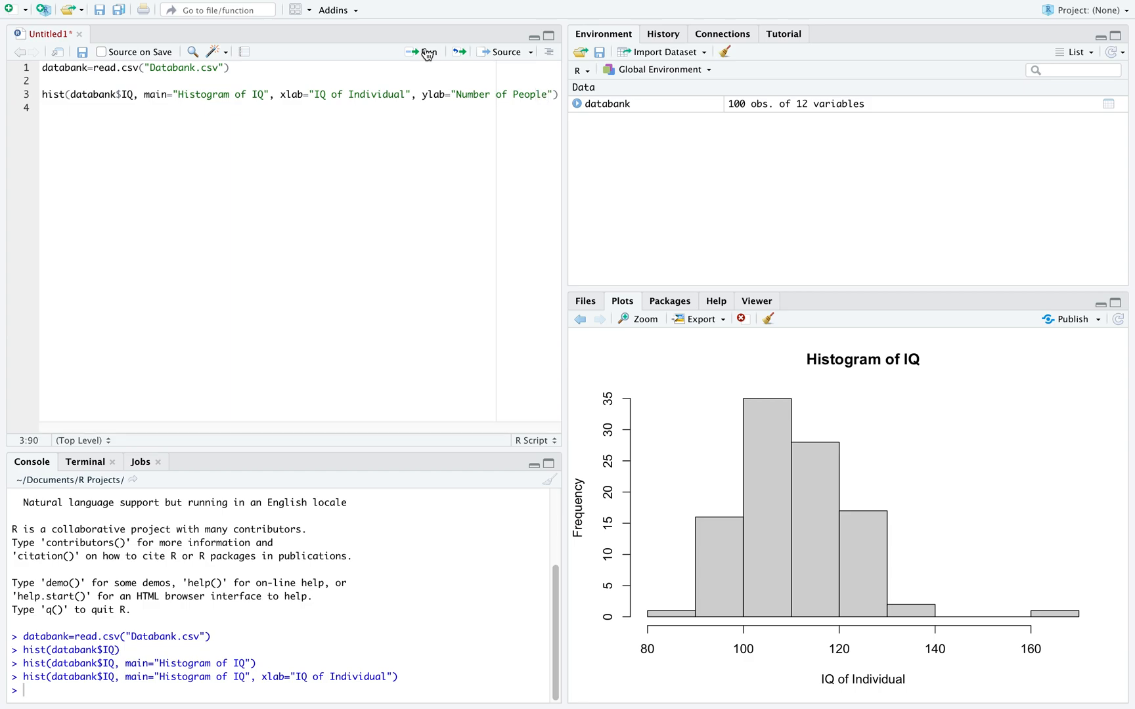
left_click(417, 52)
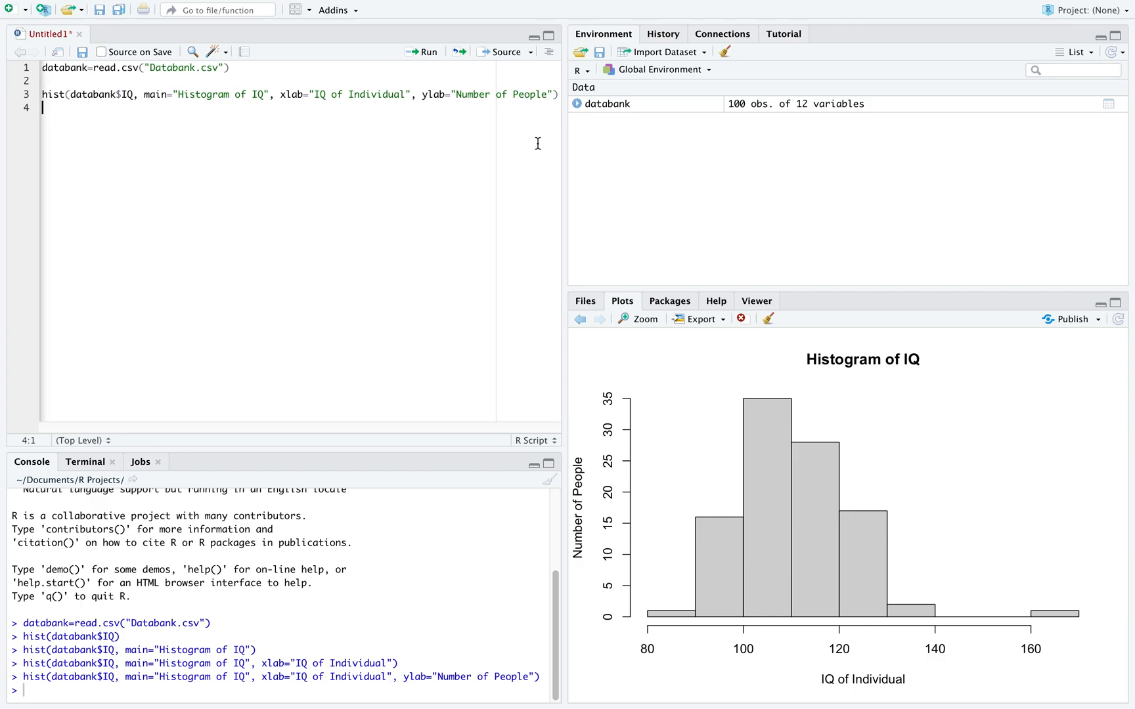
Add col="blue" to hist() and rerun to draw blue bars.
type(", col=")
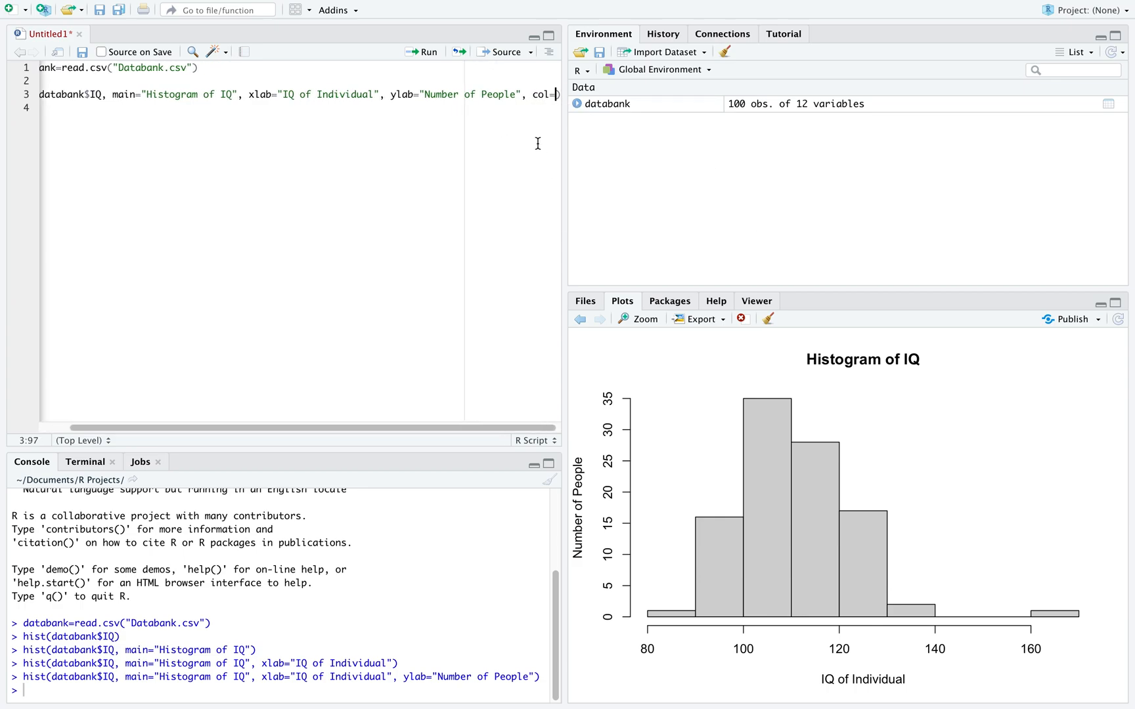
type("\"blue")
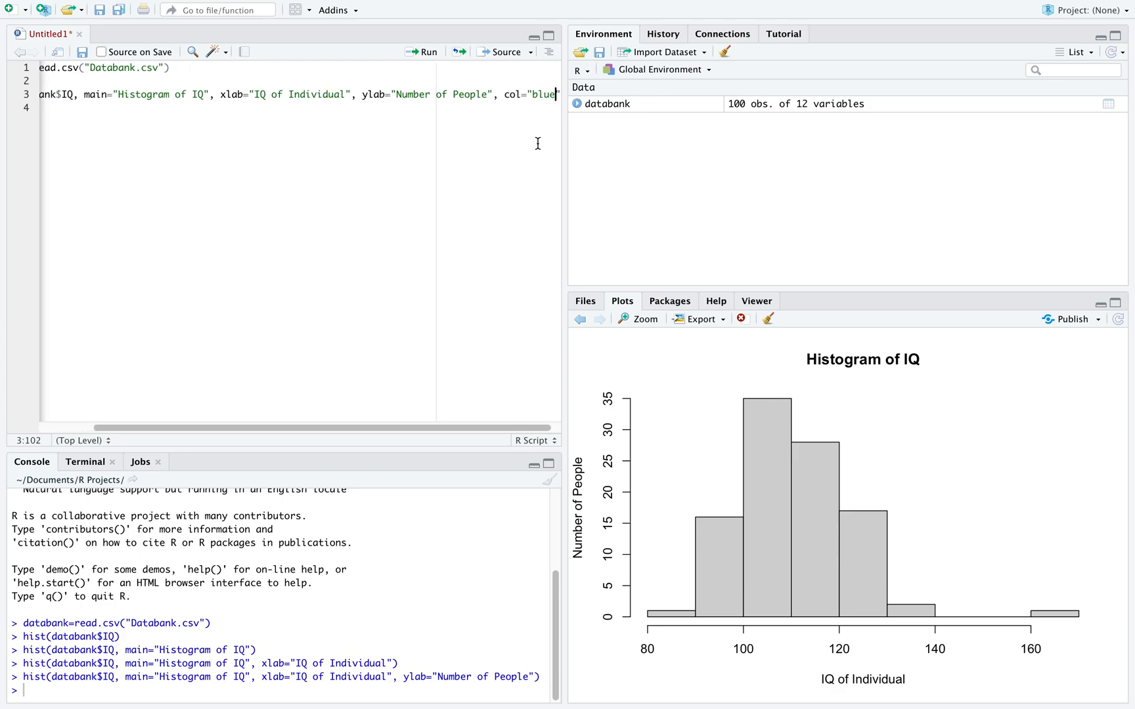
mouse_move(425, 54)
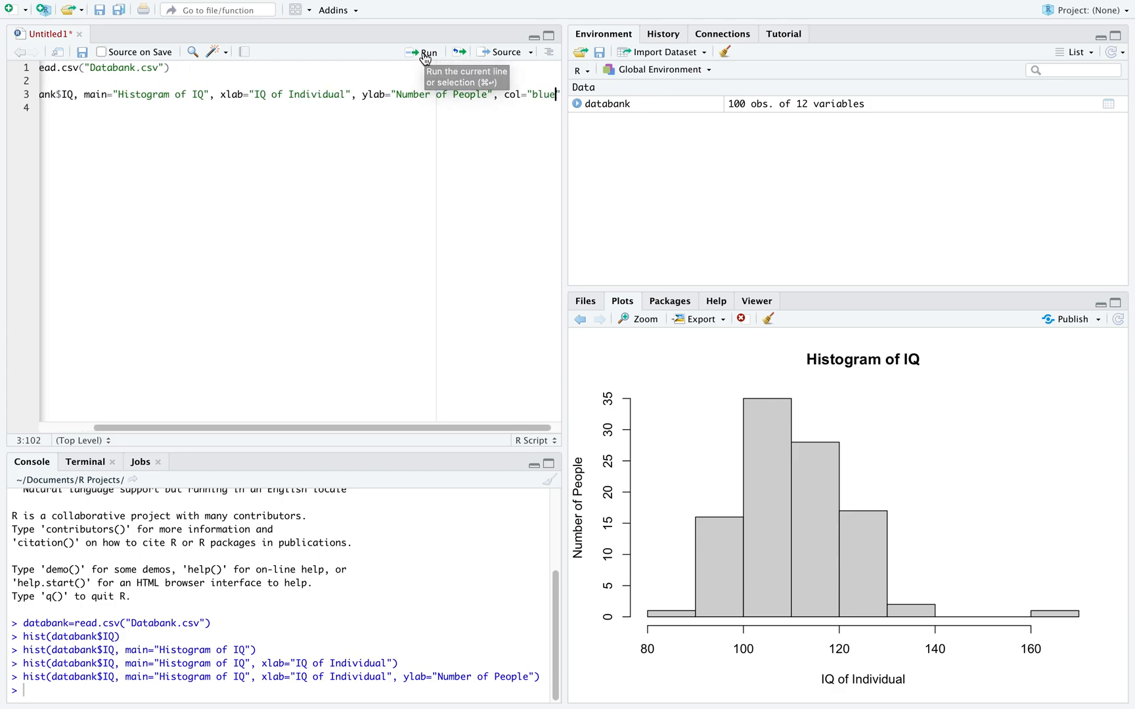
left_click(423, 52)
type(", xlim=c(")
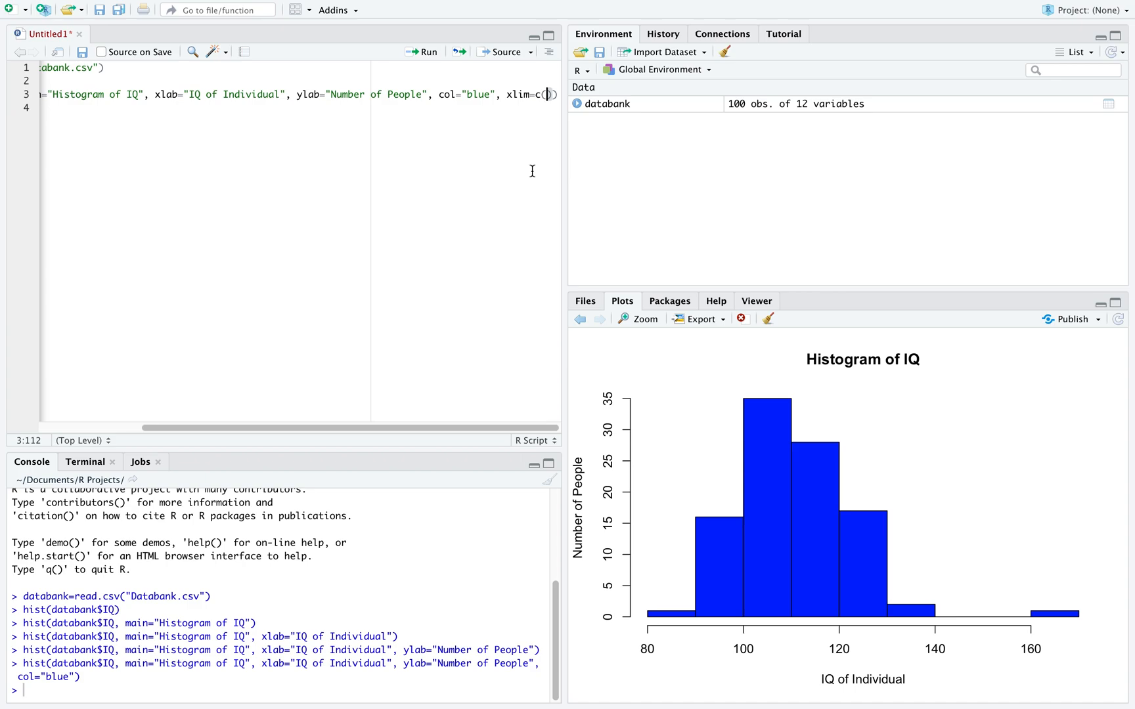
Set xlim=c(75, 200) in hist() and rerun to widen the x-axis.
type("75, 200")
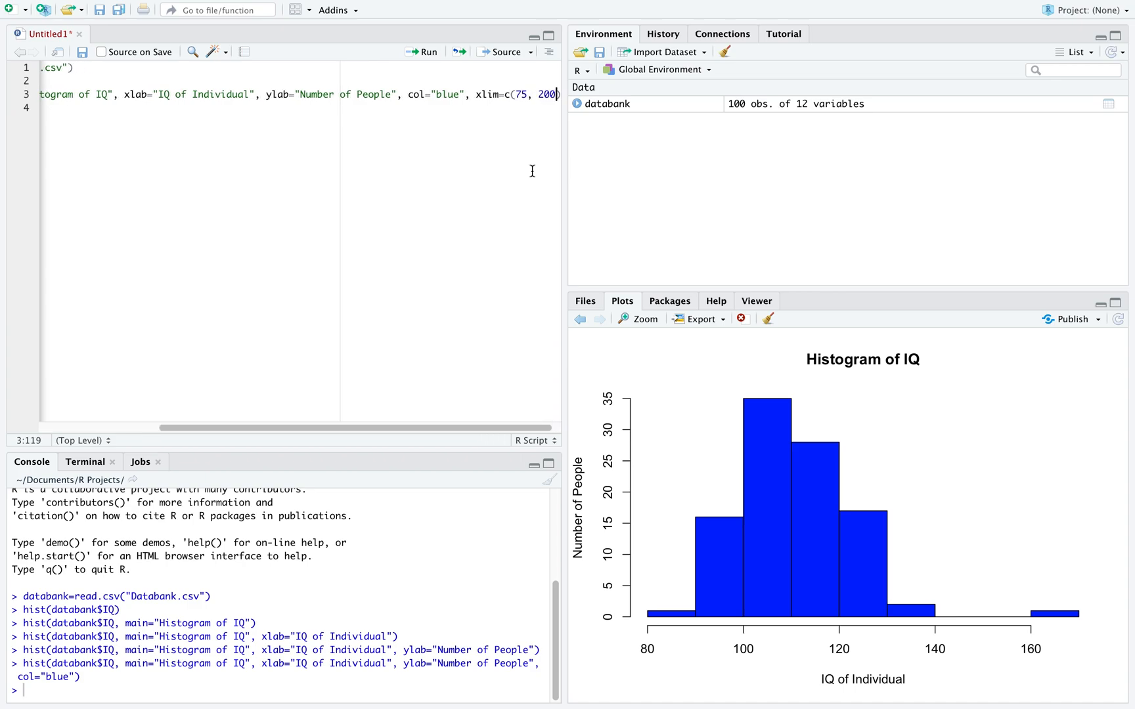
left_click(430, 52)
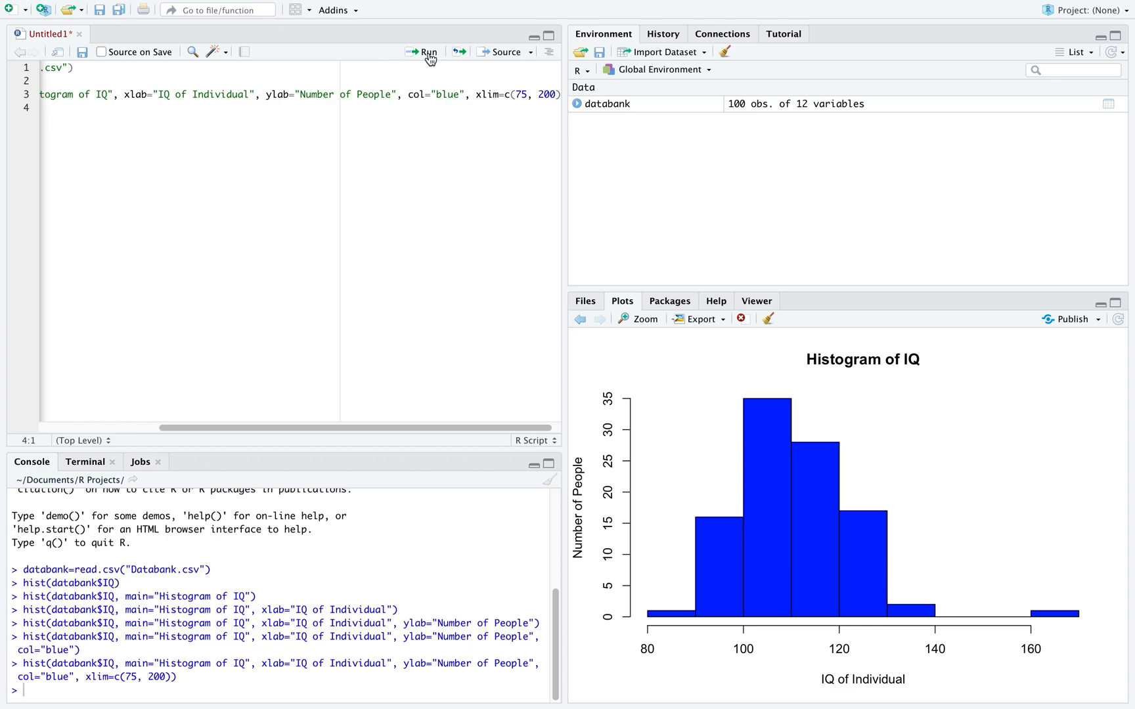
left_click(427, 52)
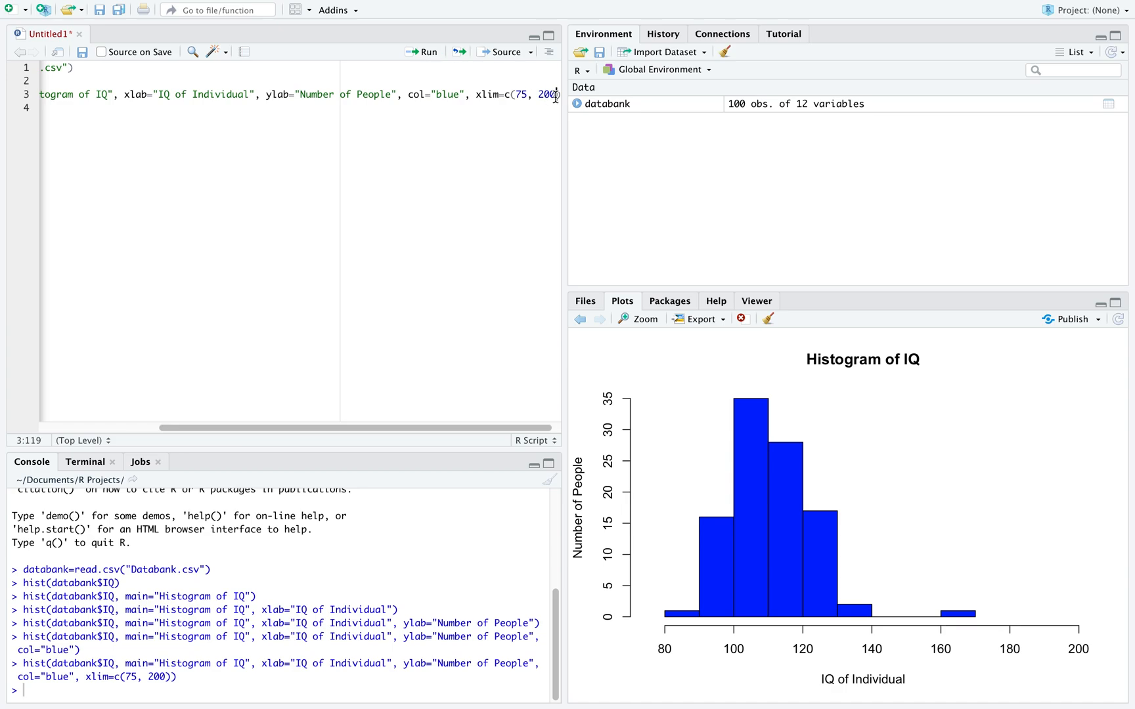
Add ylim=c(0,45) to hist() and rerun to apply the y-axis range.
type(", ylim=c(")
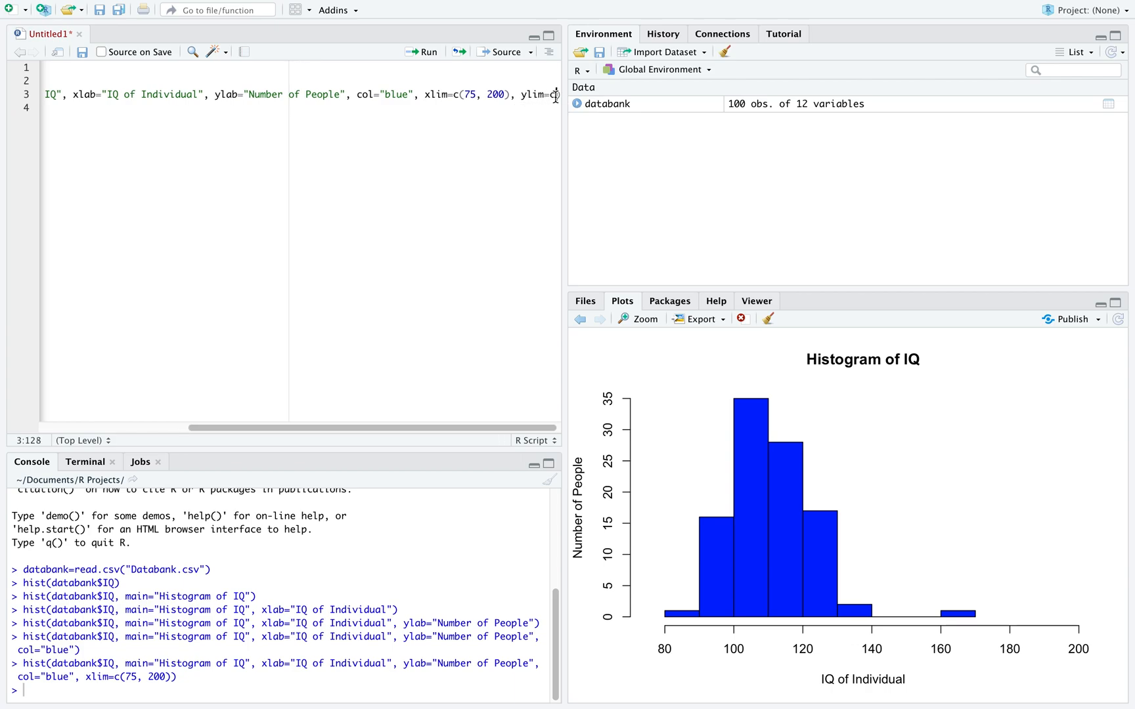
type("(0,")
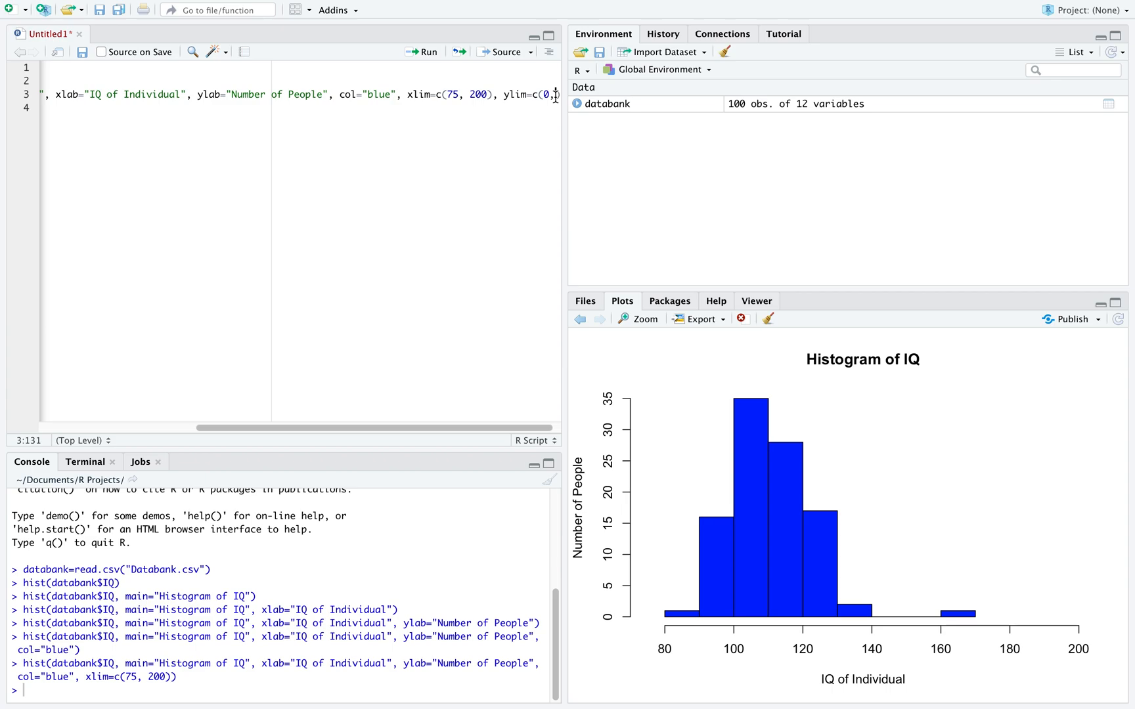
type("4")
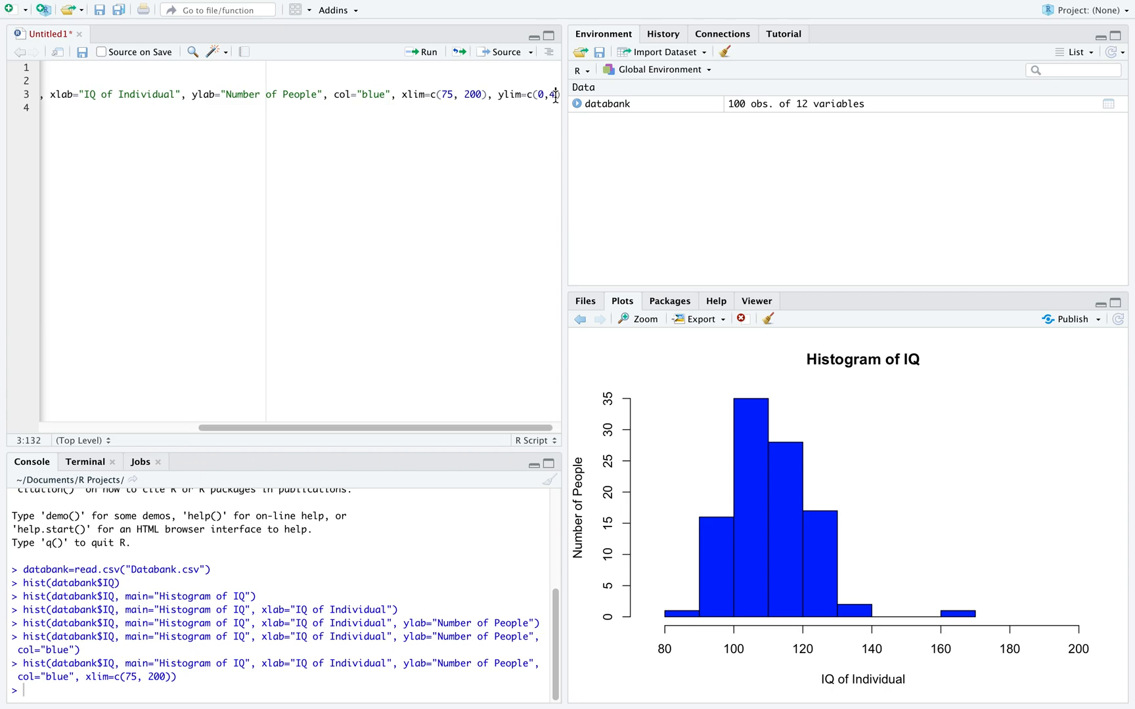
left_click(429, 52)
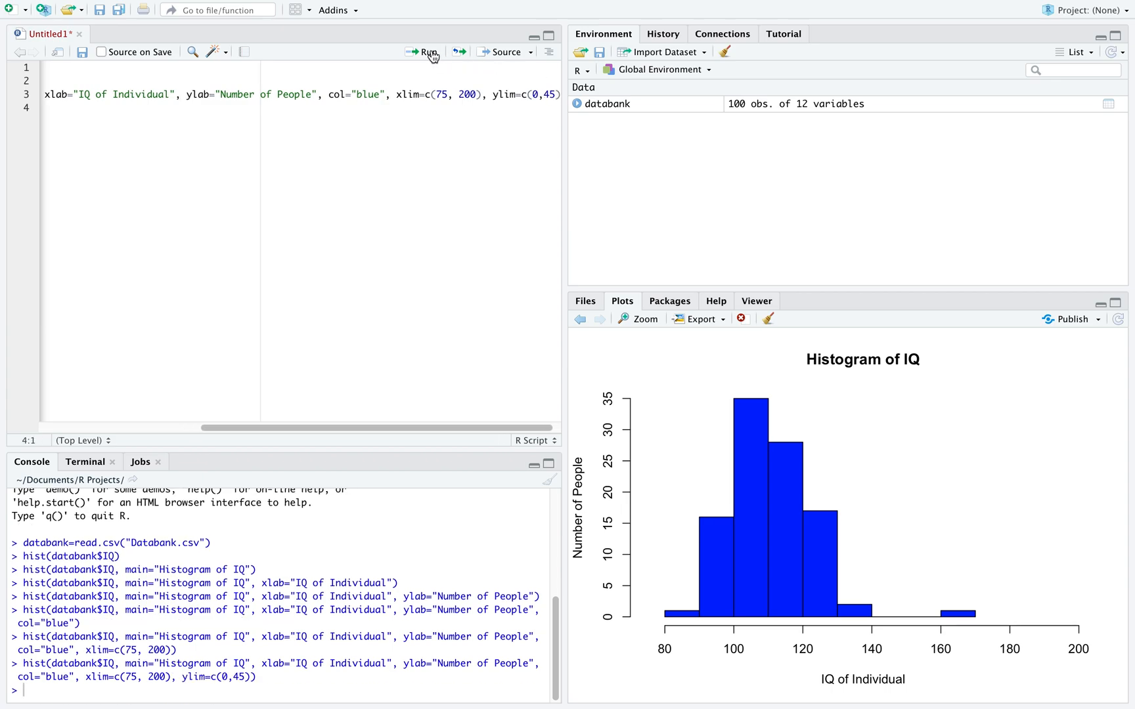
left_click(424, 52)
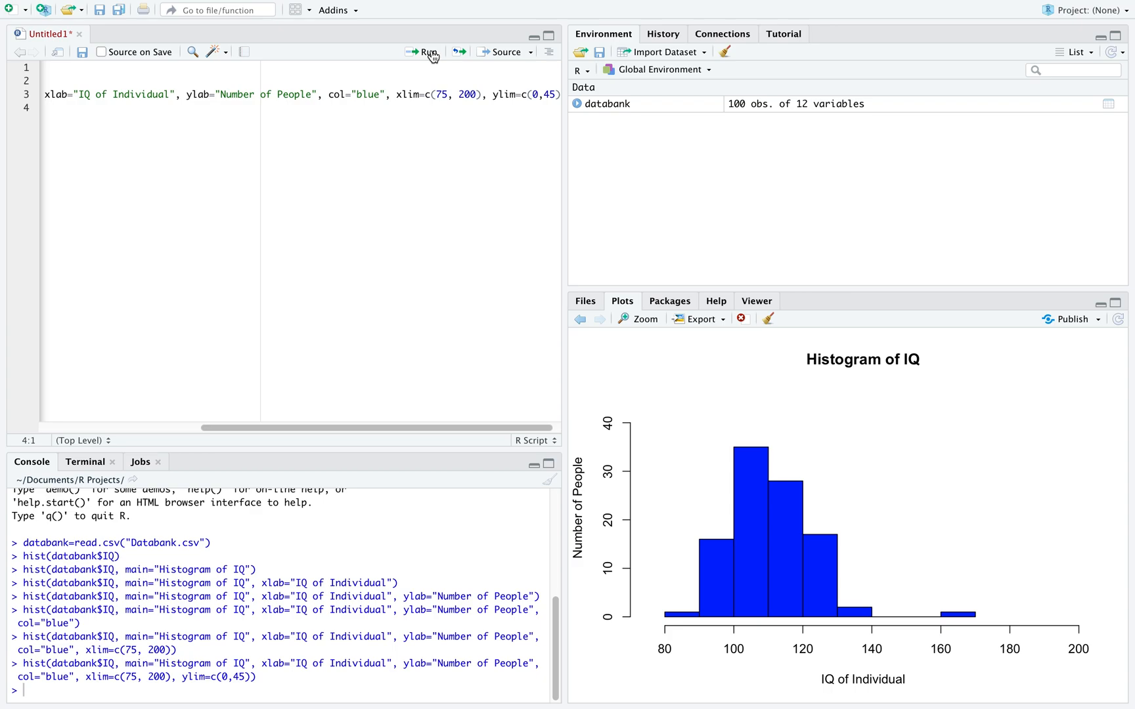
left_click(551, 94)
type(",")
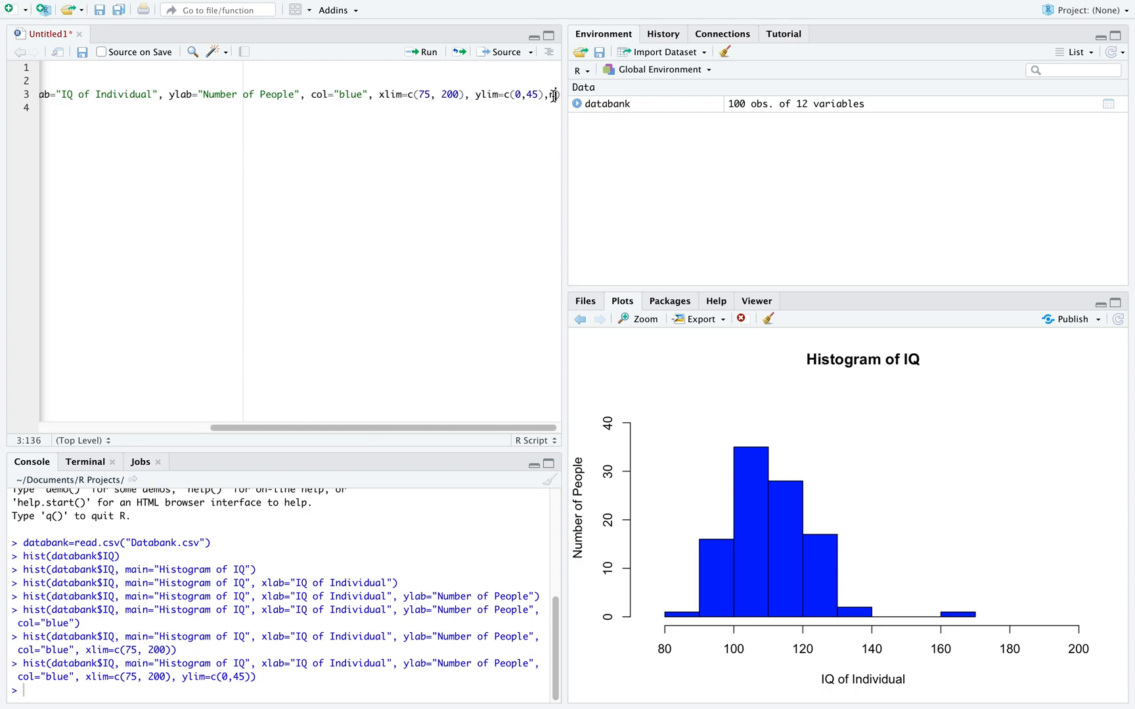
Add nclass and rerun the histogram with 15, 10, then 5 bins.
type("nclass=")
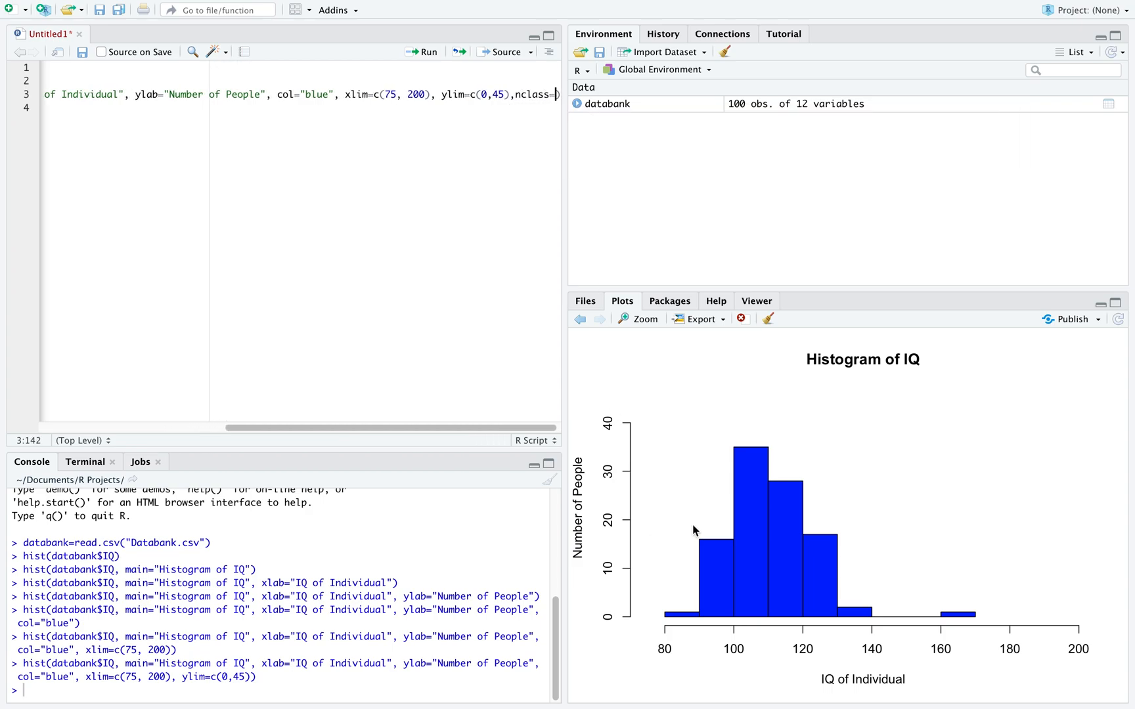
mouse_move(507, 193)
type("15")
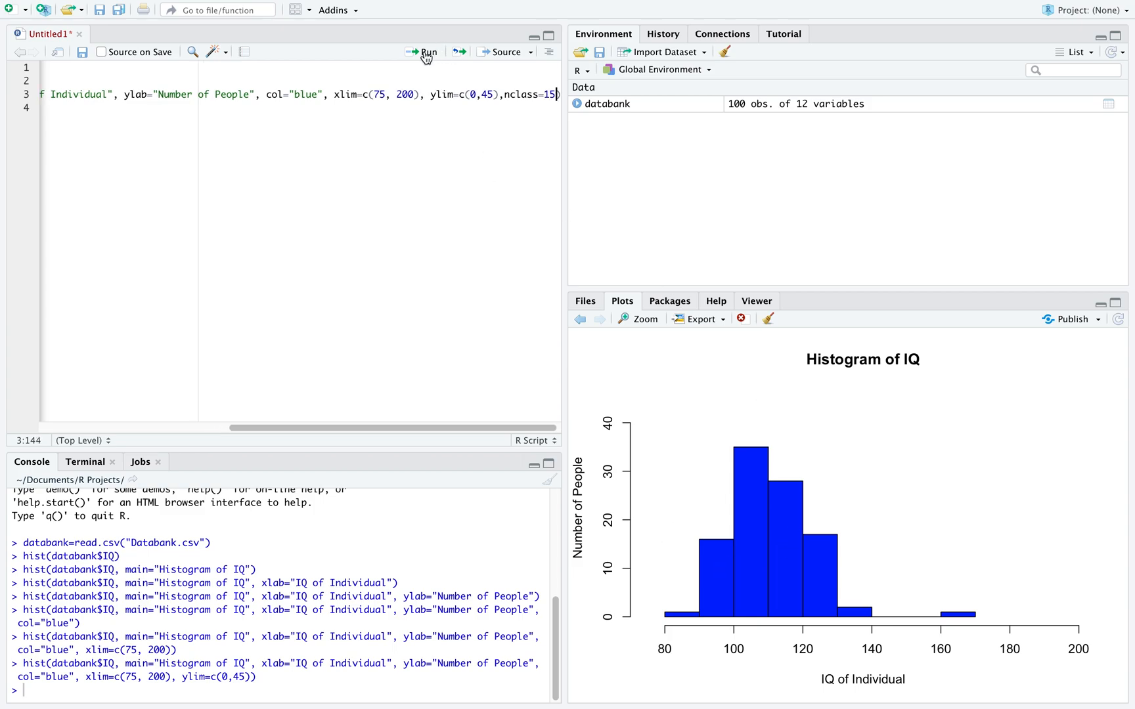
left_click(429, 52)
type("0")
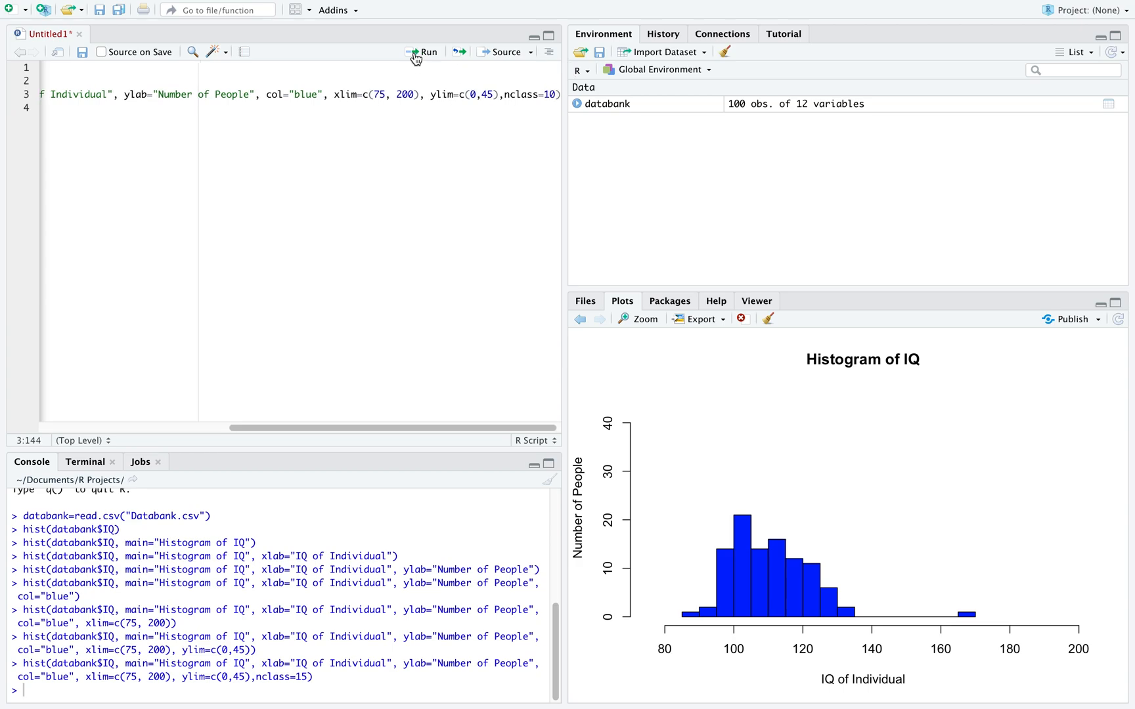
left_click(419, 52)
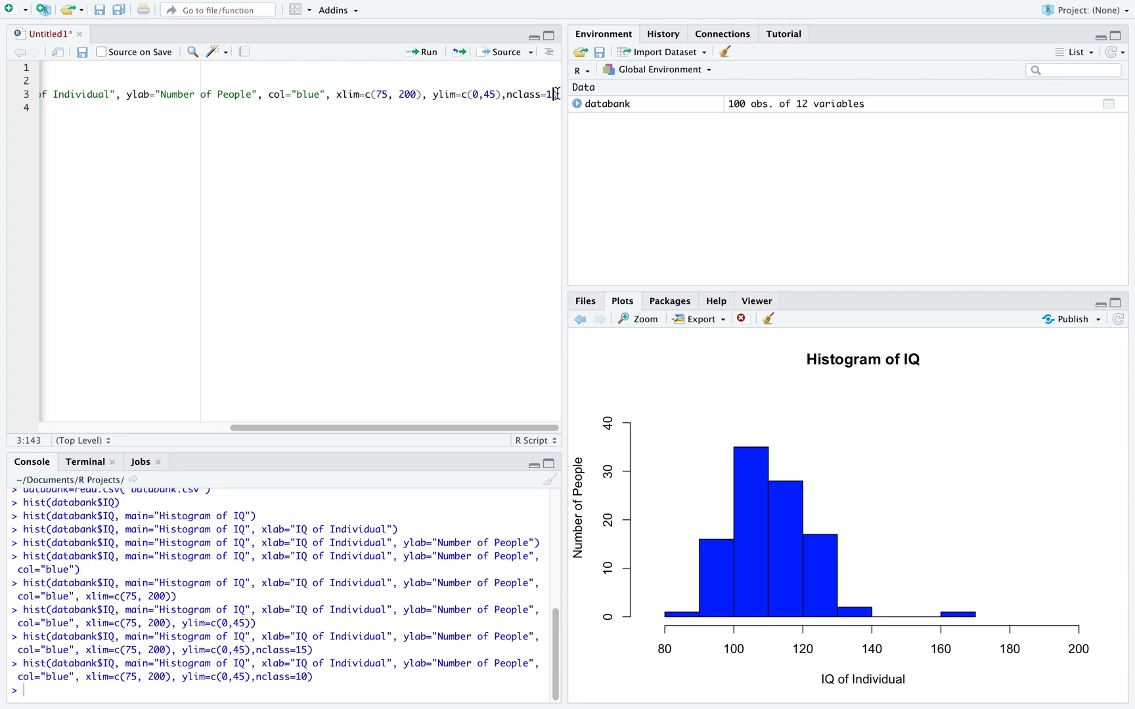
left_click(421, 52)
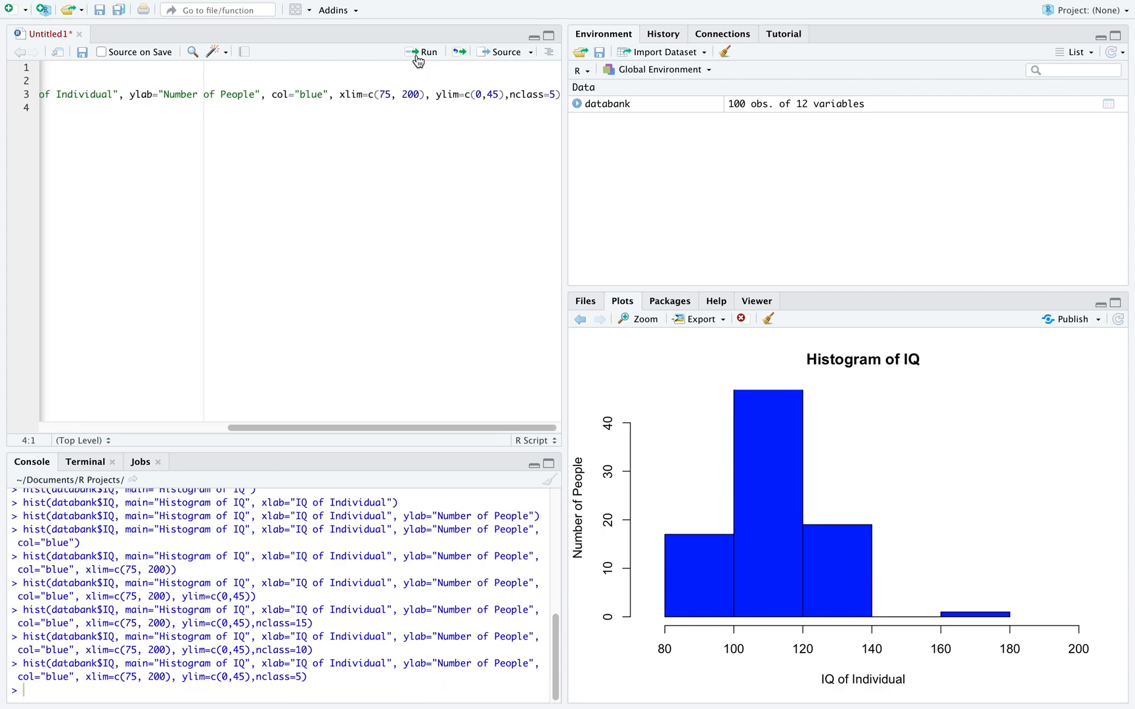